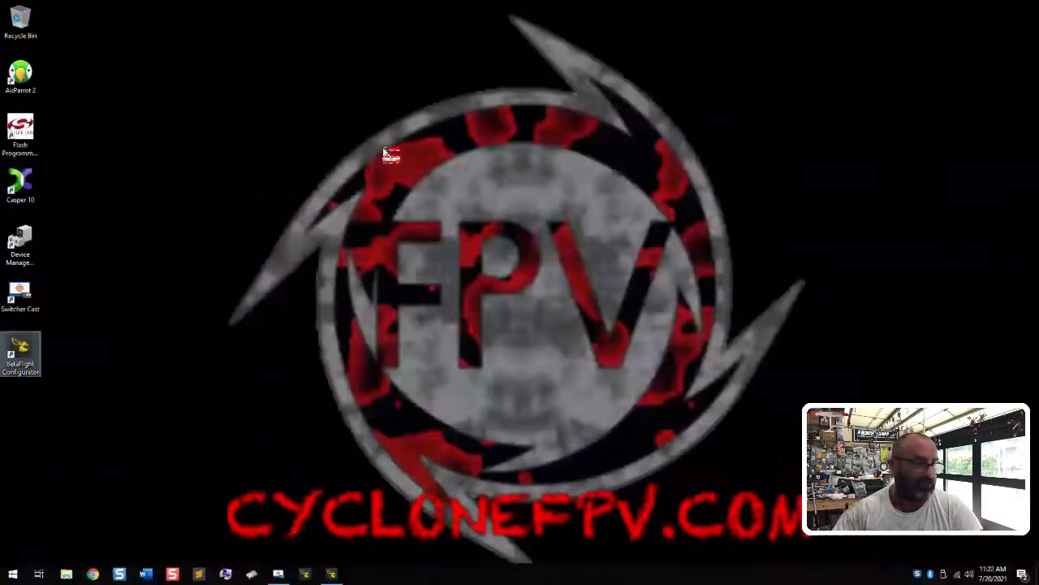
{"action": "mouse_move", "coordinate": [117, 490]}
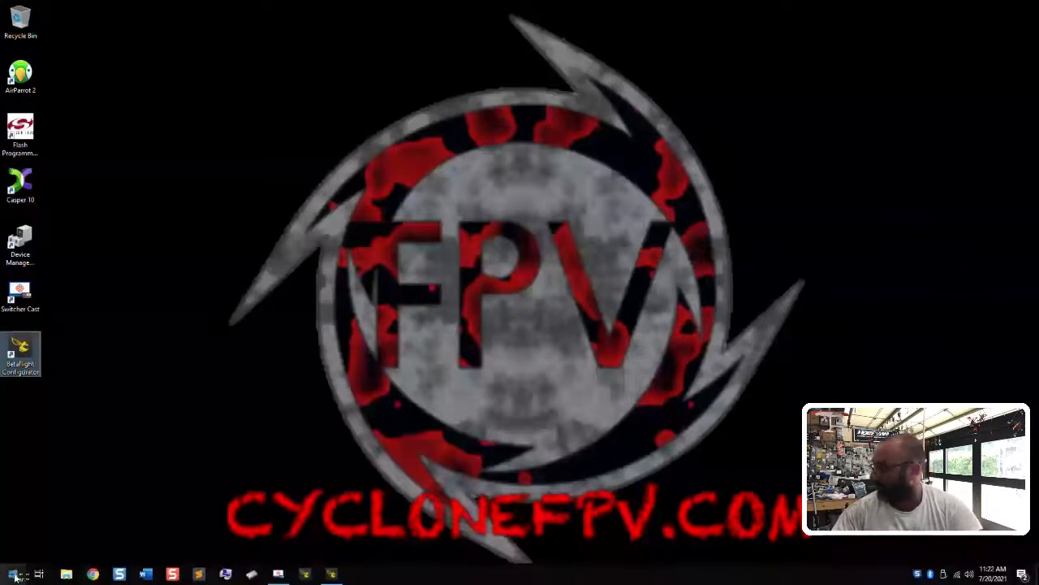
Step: Launch Control Panel from the Start menu's Run dialog using the 'control' command
{"action": "right_click", "coordinate": [13, 575]}
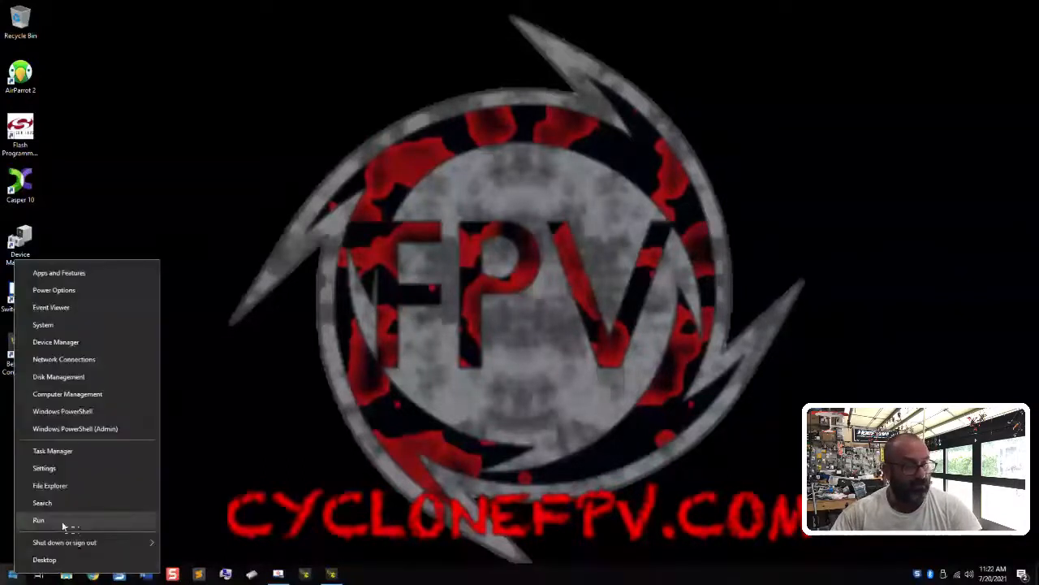
{"action": "left_click", "coordinate": [39, 519]}
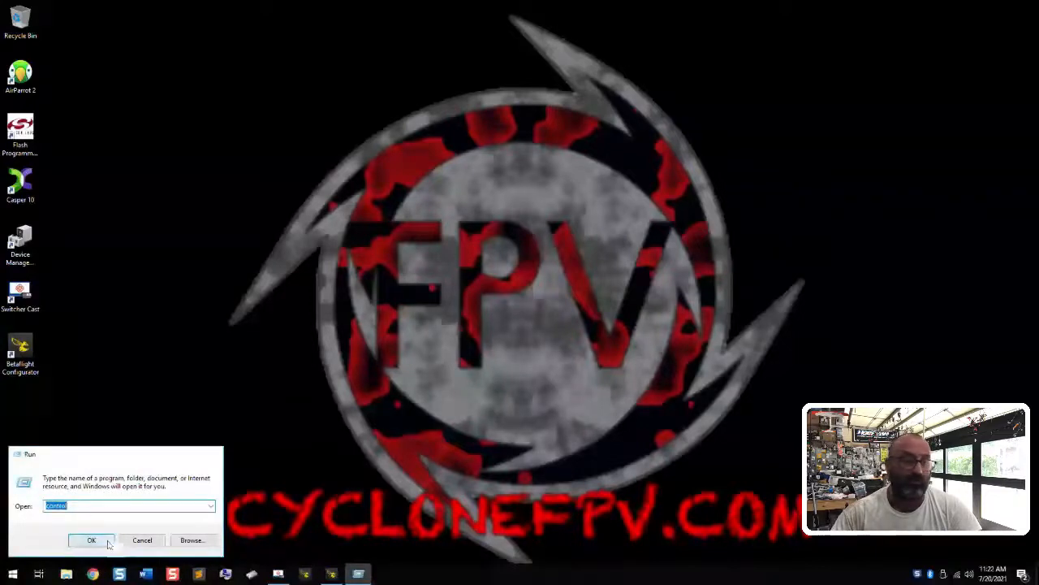
{"action": "left_click", "coordinate": [91, 539]}
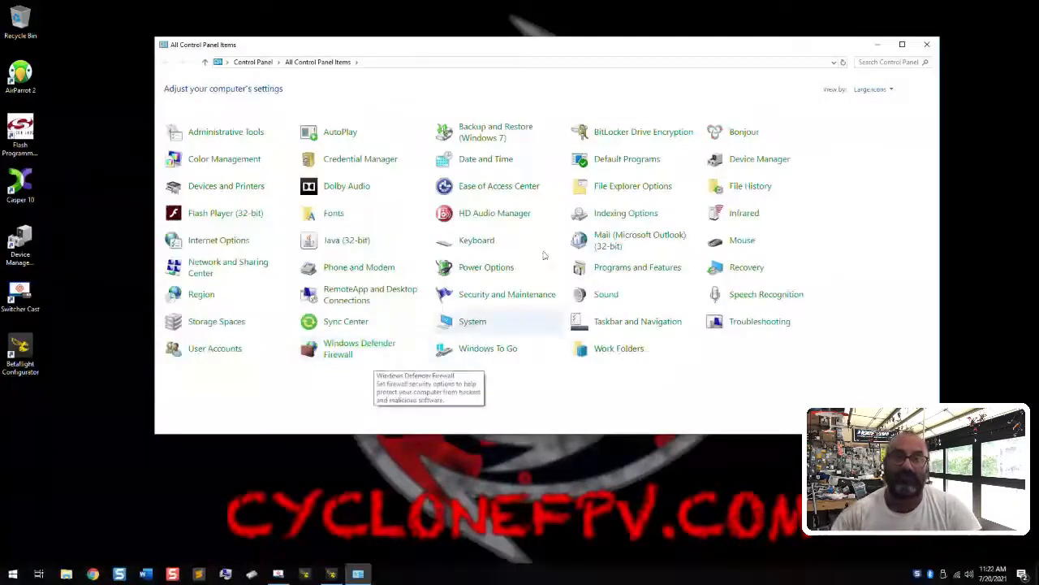
Step: Switch the Control Panel view to show all items as large icons
{"action": "left_click", "coordinate": [871, 89]}
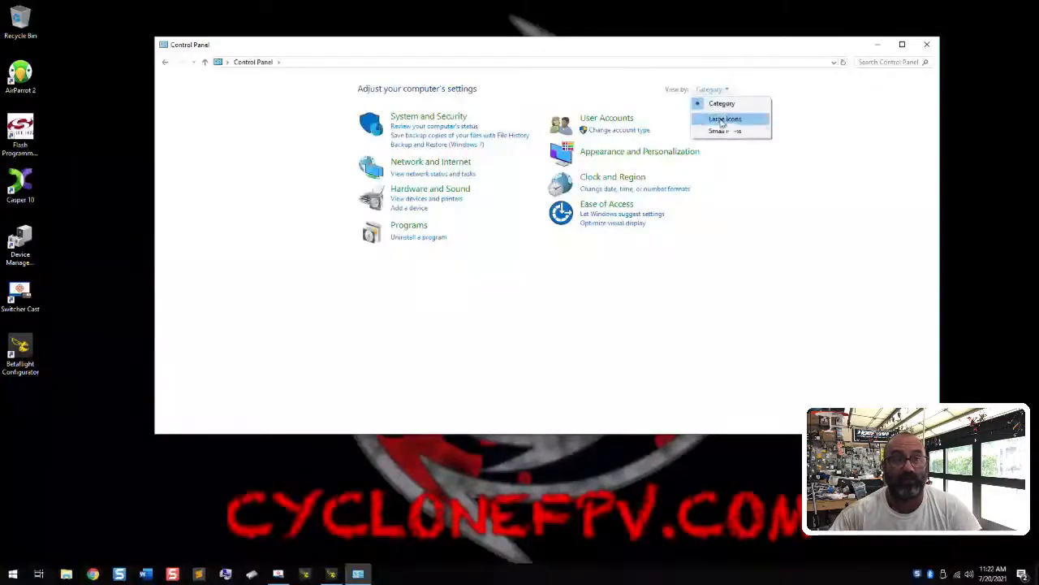
{"action": "left_click", "coordinate": [724, 130]}
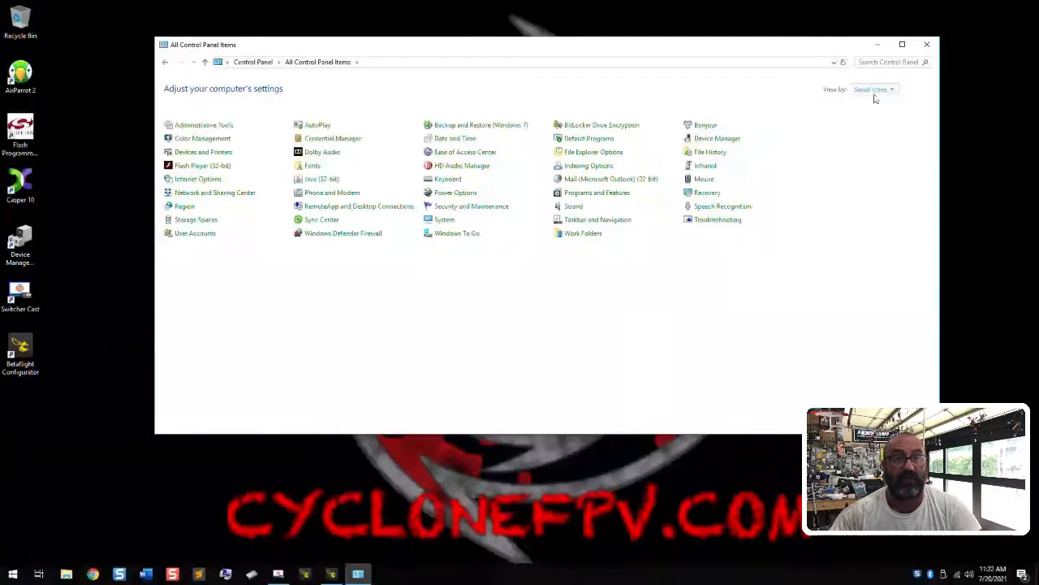
{"action": "left_click", "coordinate": [874, 89]}
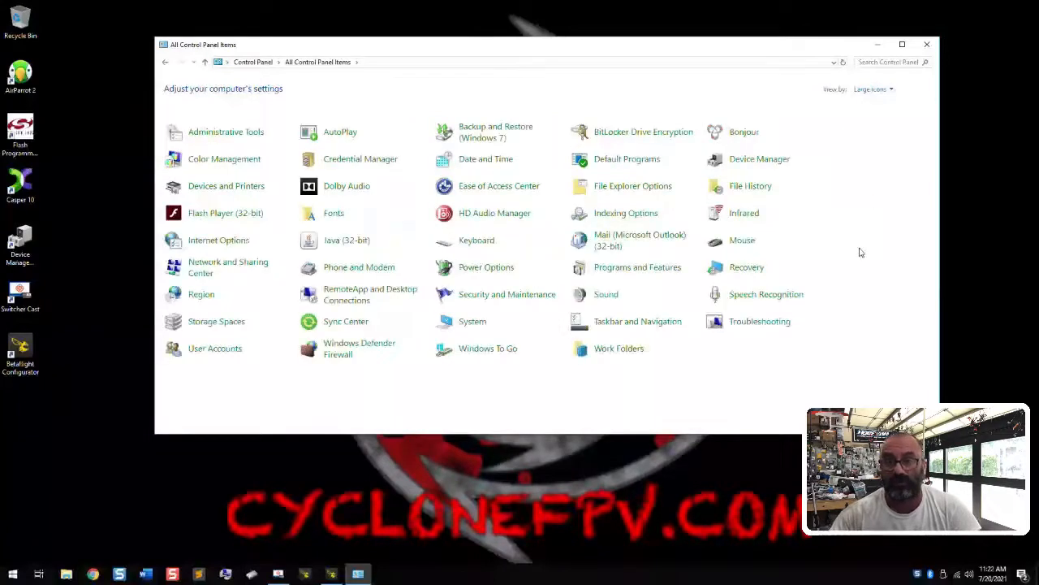
{"action": "mouse_move", "coordinate": [744, 132]}
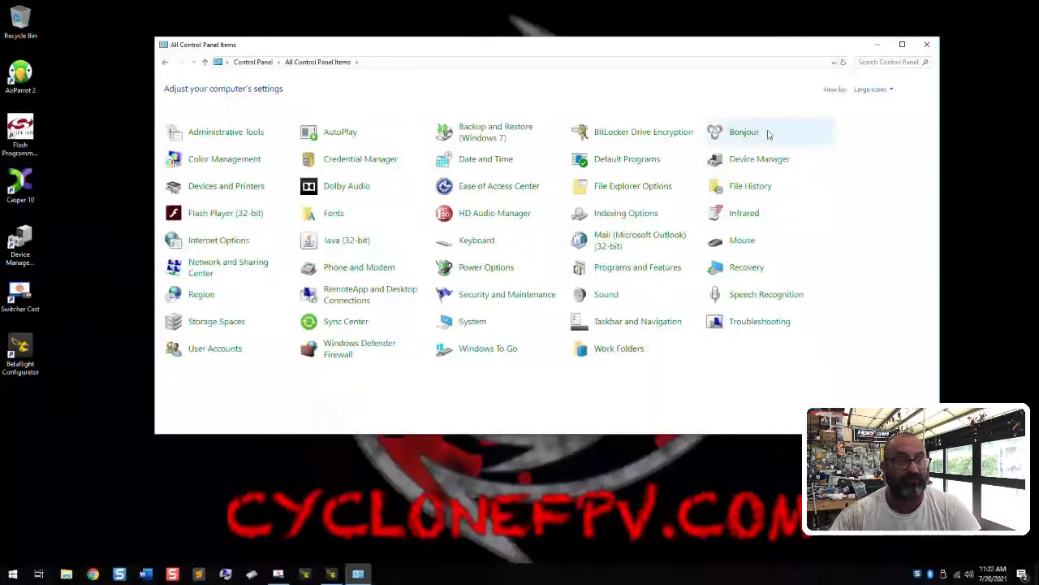
{"action": "mouse_move", "coordinate": [760, 159]}
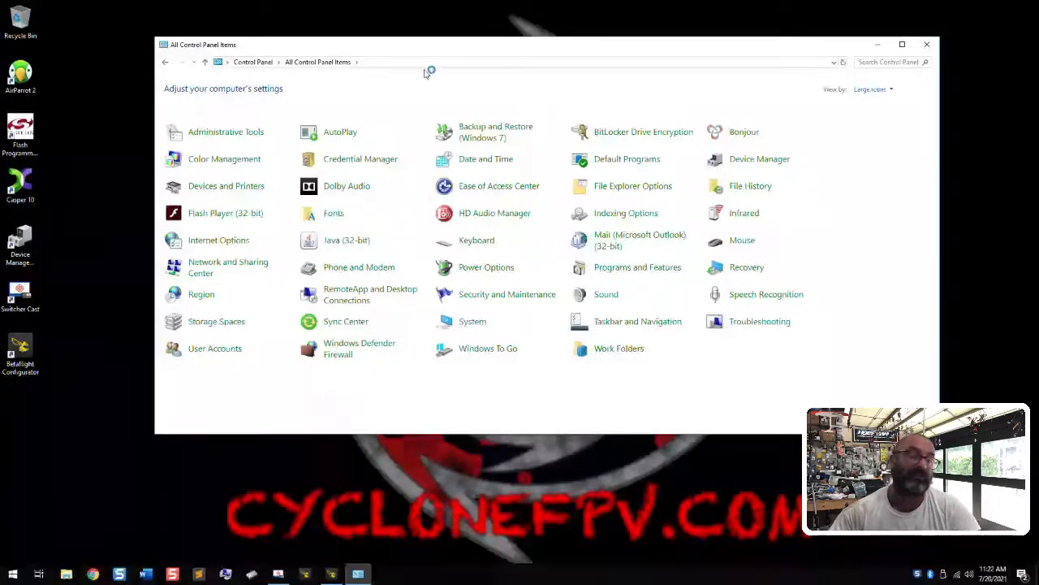
Step: Open Device Manager and expand Ports (COM & LPT) to reveal the USB serial device
{"action": "left_click", "coordinate": [760, 159]}
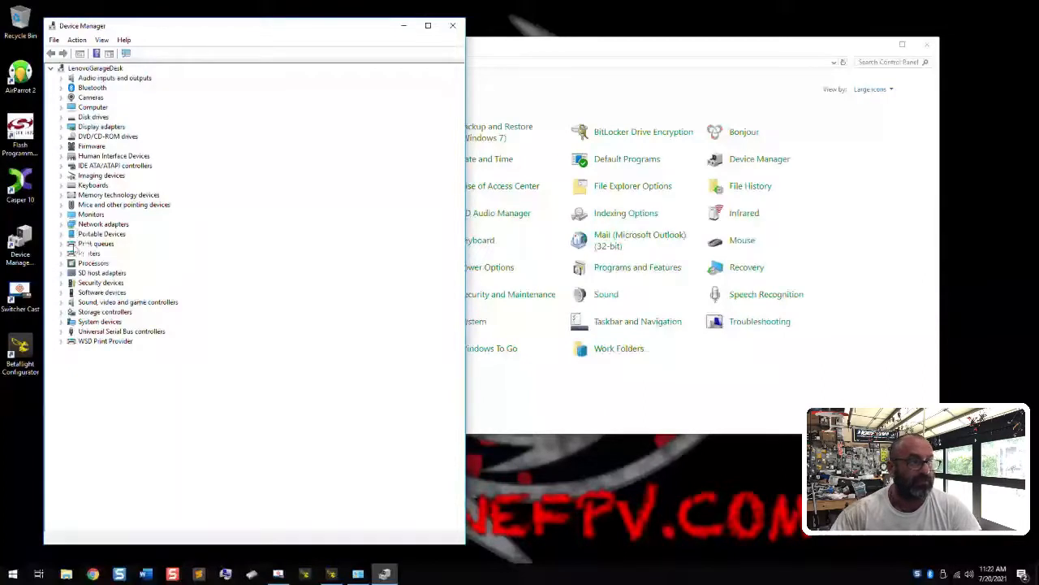
{"action": "mouse_move", "coordinate": [122, 244]}
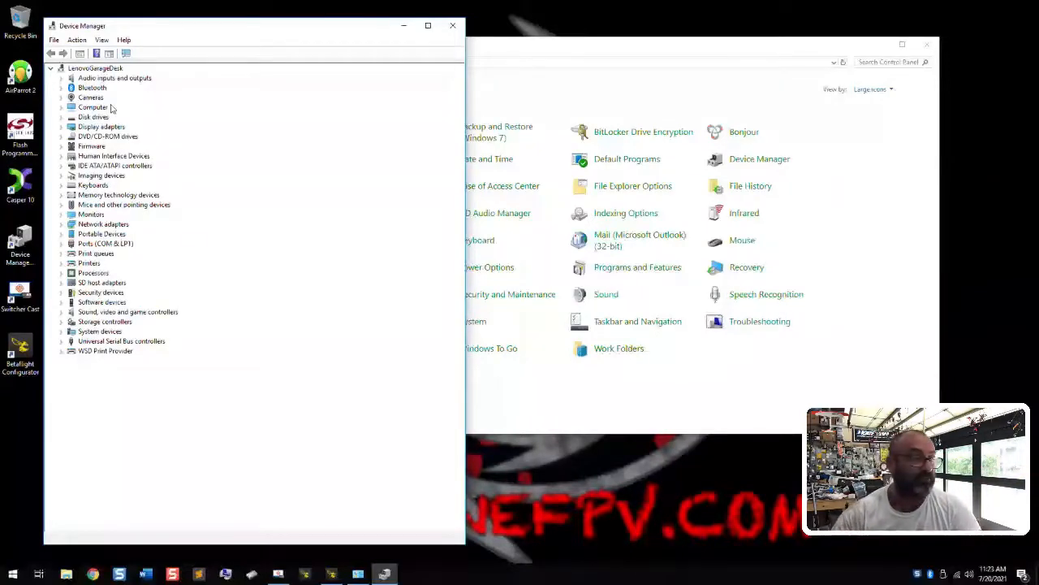
{"action": "left_click", "coordinate": [62, 243]}
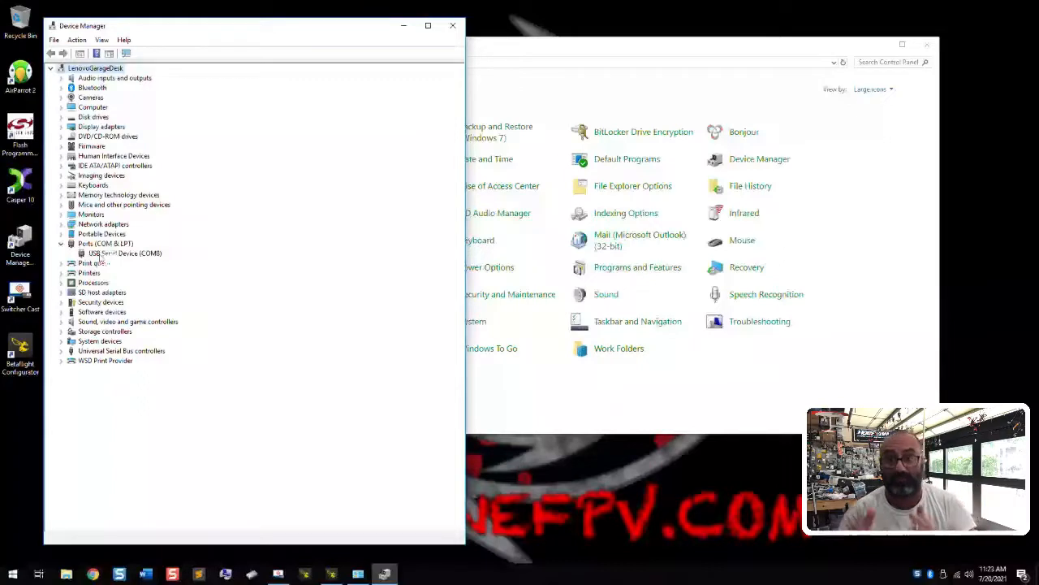
{"action": "mouse_move", "coordinate": [162, 245]}
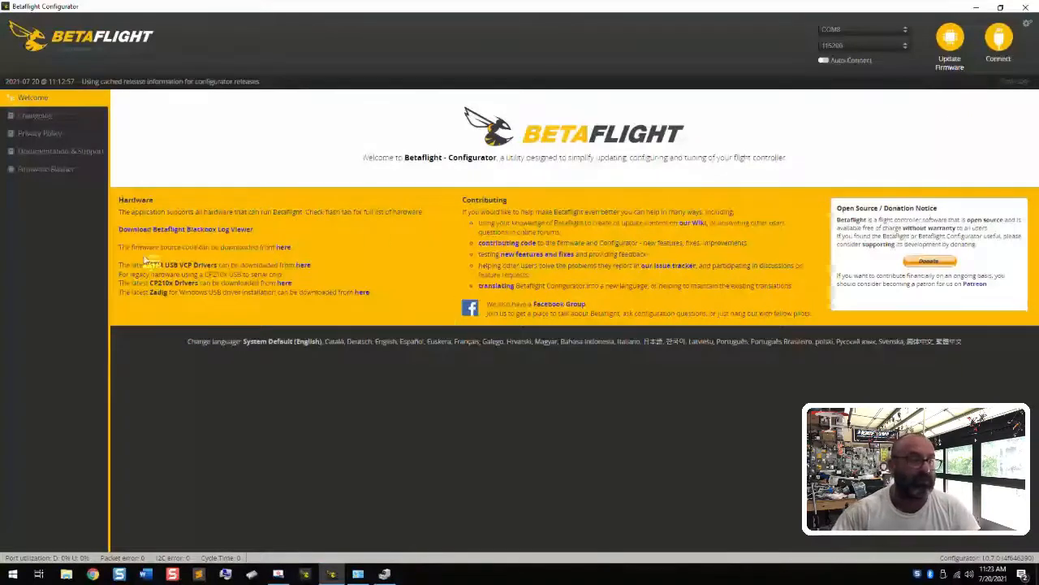
{"action": "mouse_move", "coordinate": [331, 270]}
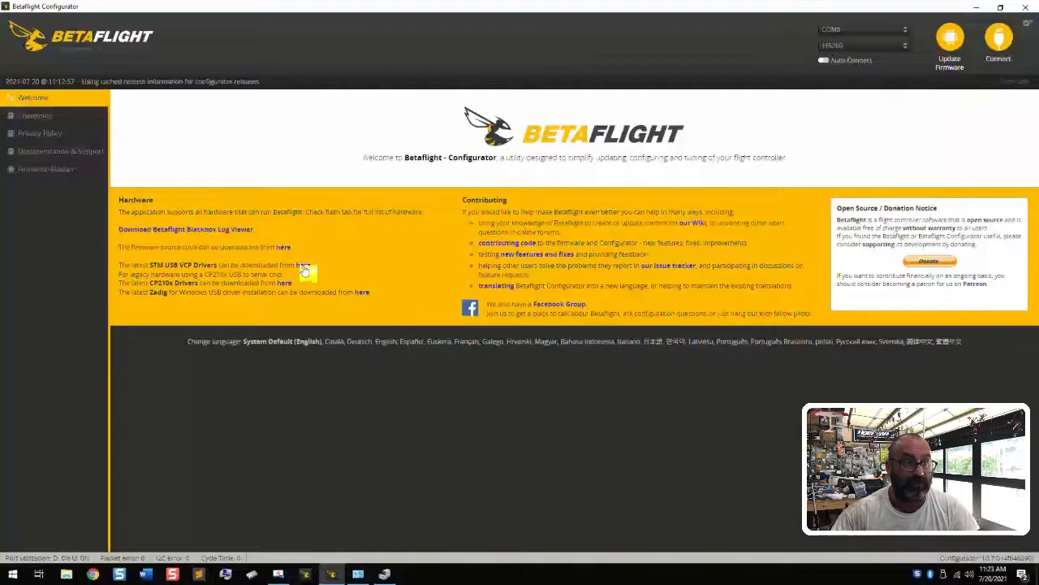
{"action": "mouse_move", "coordinate": [440, 410]}
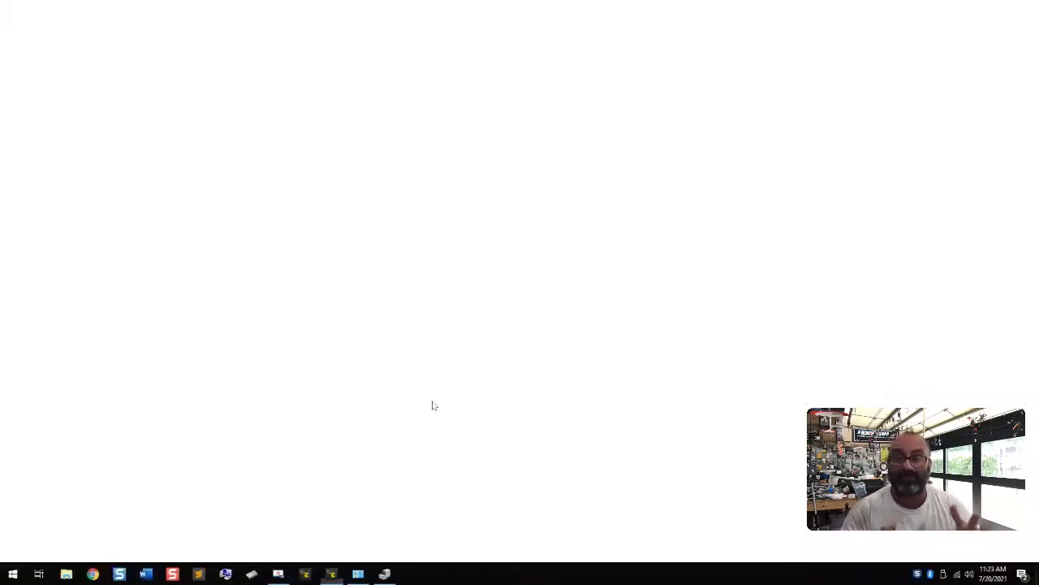
Step: Reach the Get Software section of the STSW-STM32102 page and request the driver download
{"action": "left_click", "coordinate": [93, 575]}
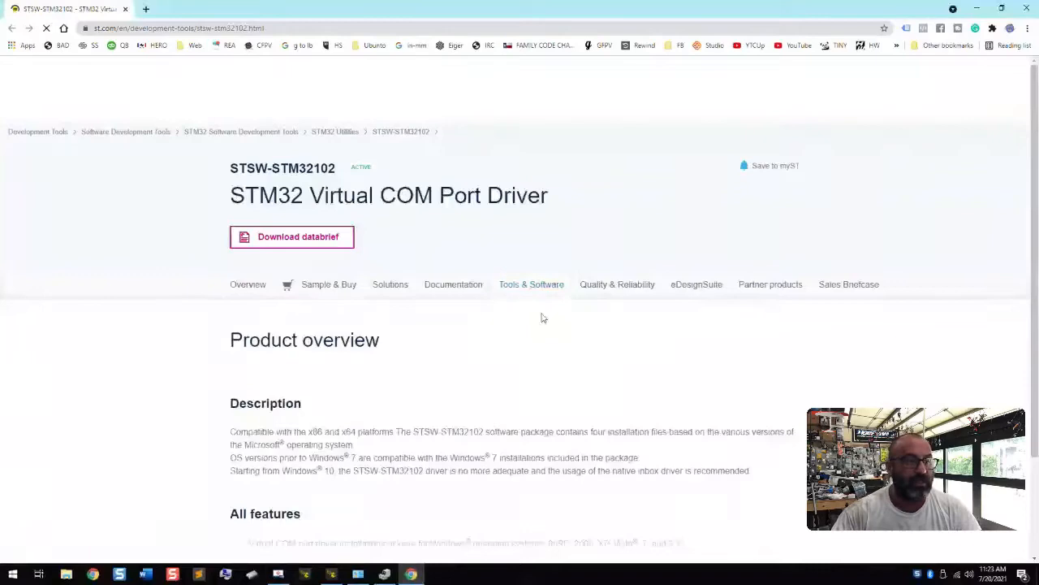
{"action": "scroll", "scroll_direction": "down", "scroll_amount": 3}
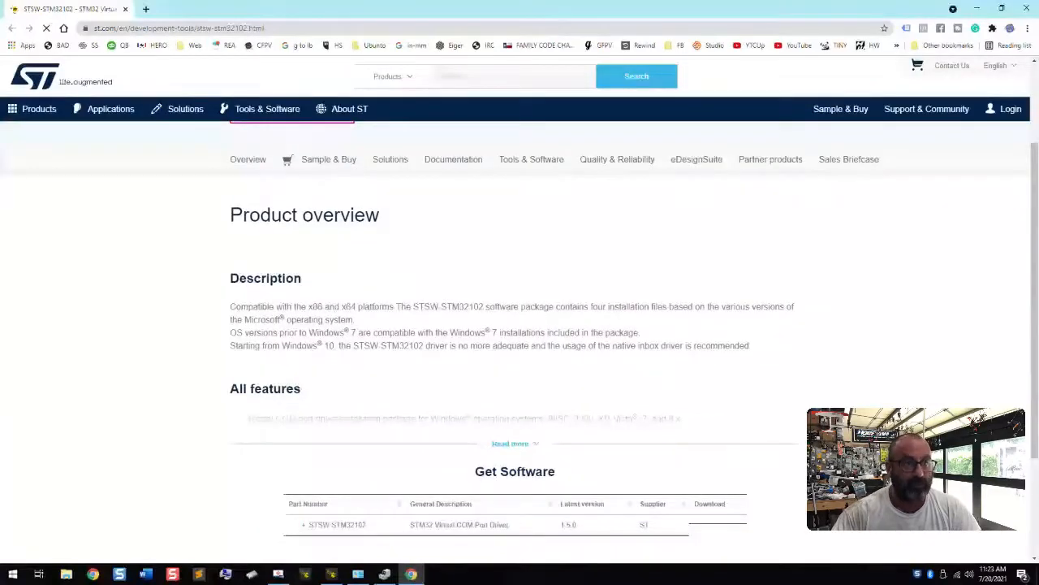
{"action": "scroll", "scroll_direction": "down", "scroll_amount": 3}
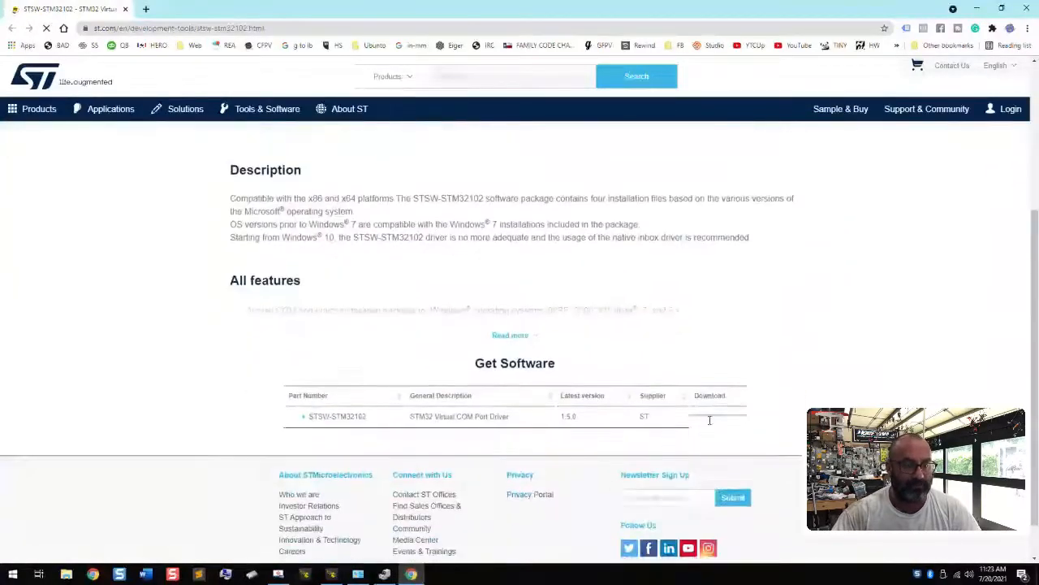
{"action": "left_click", "coordinate": [710, 419]}
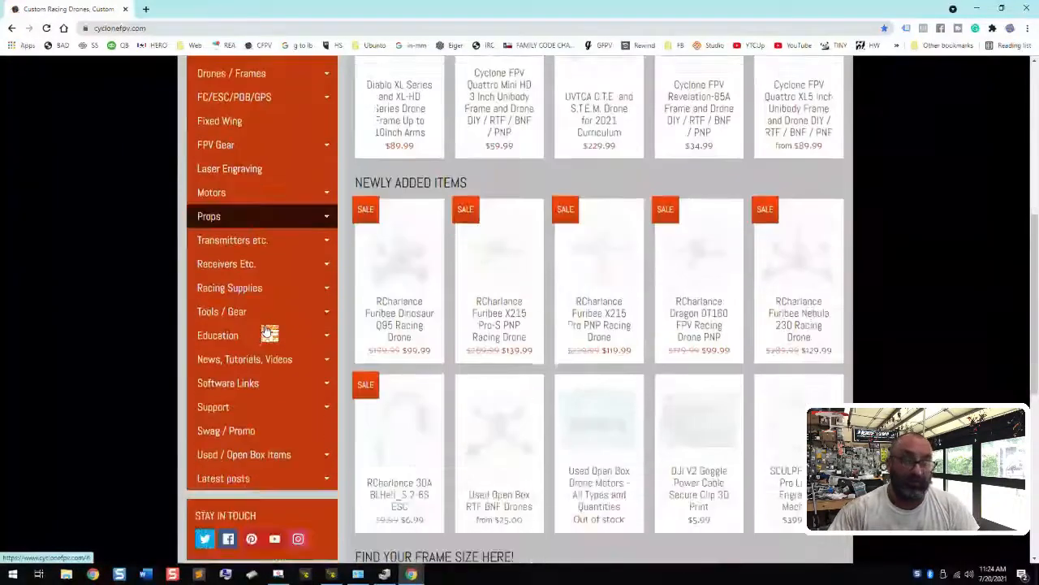
Step: Expand Software Links > STM32 Driver Downloads and download the Win8/Win10 VCP v1.5.0 driver zip
{"action": "scroll", "scroll_direction": "down", "scroll_amount": 3}
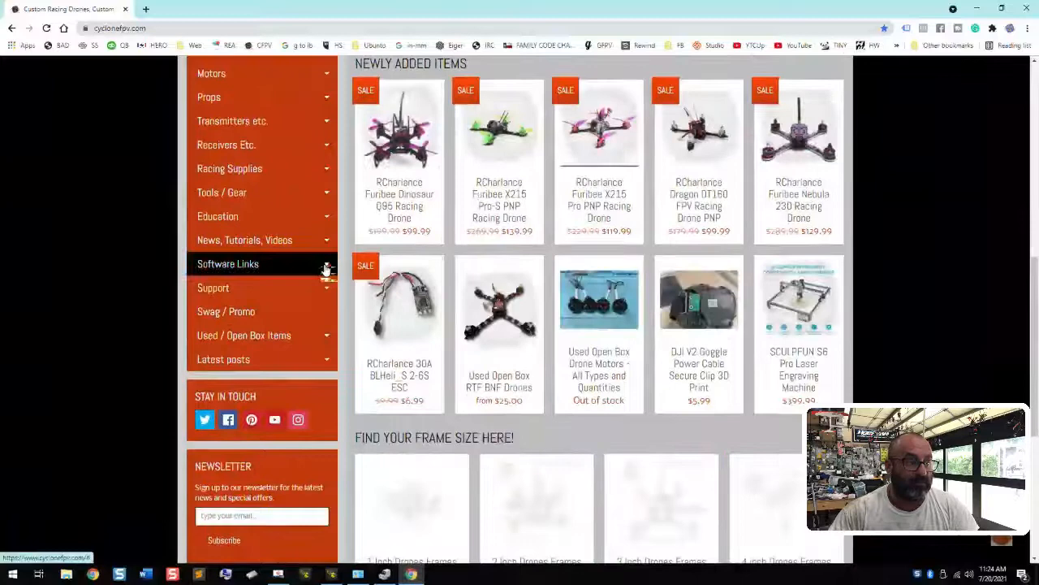
{"action": "left_click", "coordinate": [228, 263]}
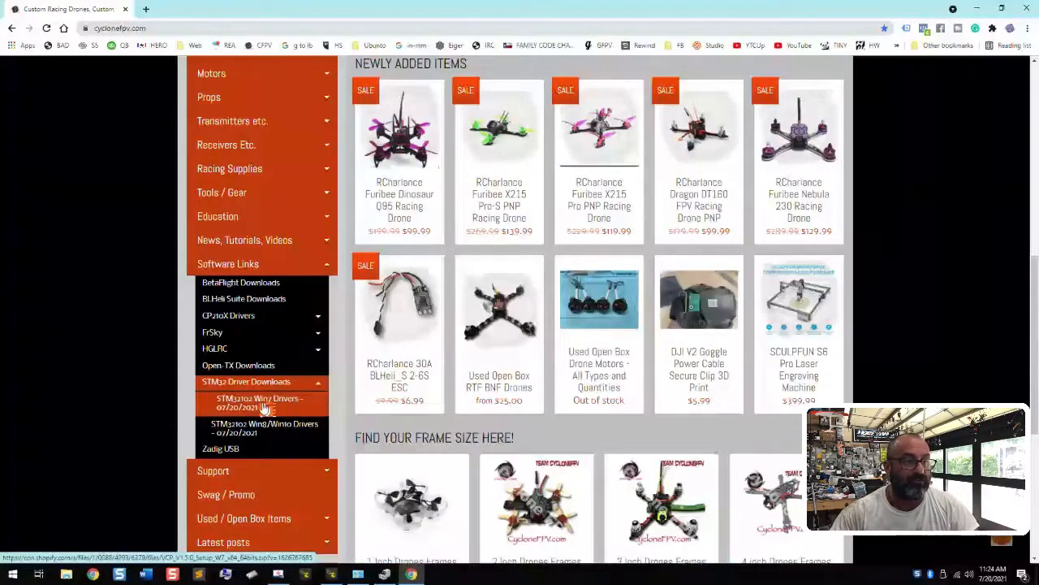
{"action": "left_click", "coordinate": [260, 402]}
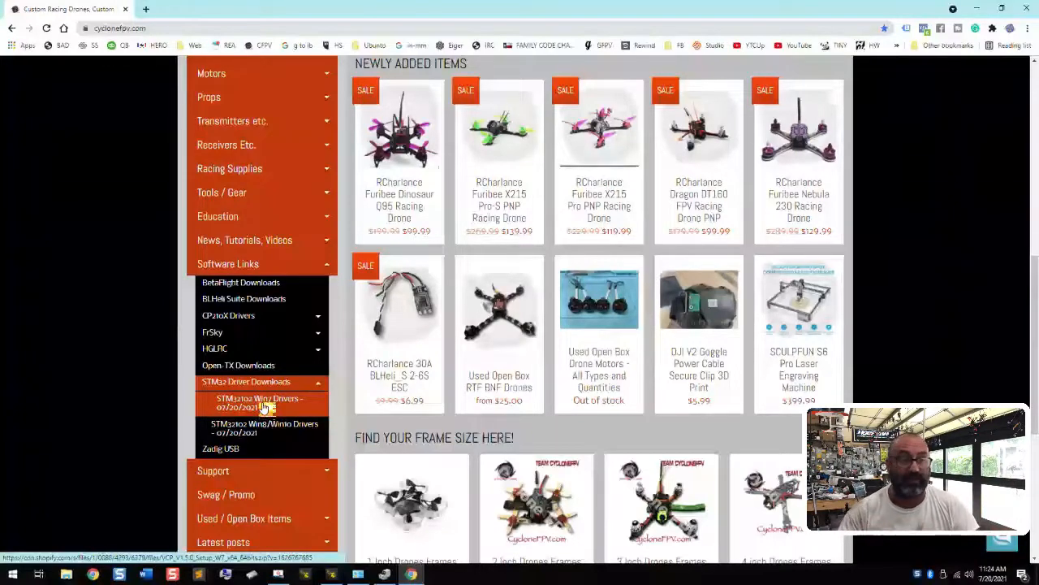
{"action": "mouse_move", "coordinate": [260, 428]}
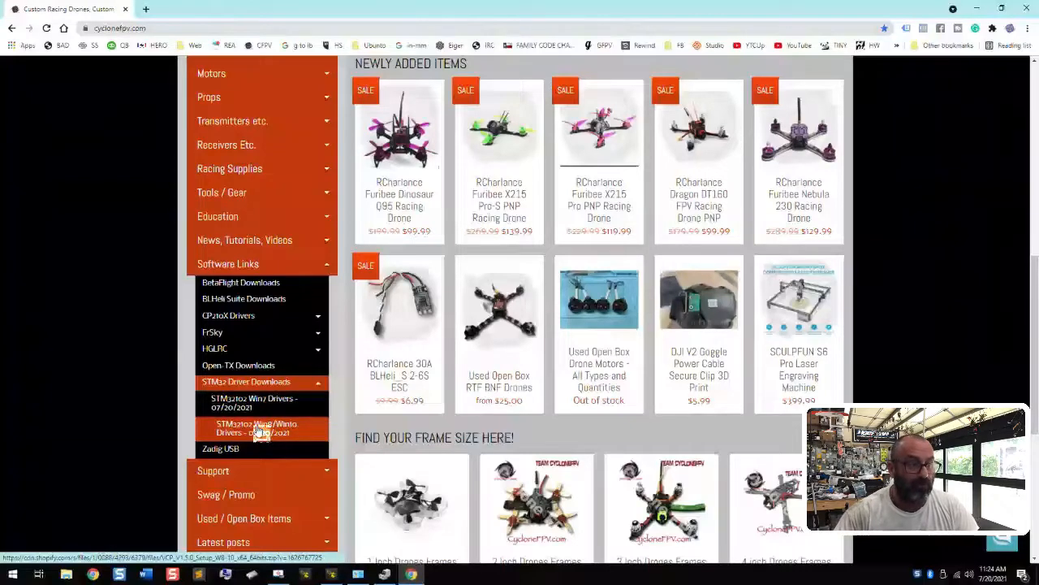
{"action": "left_click", "coordinate": [257, 429]}
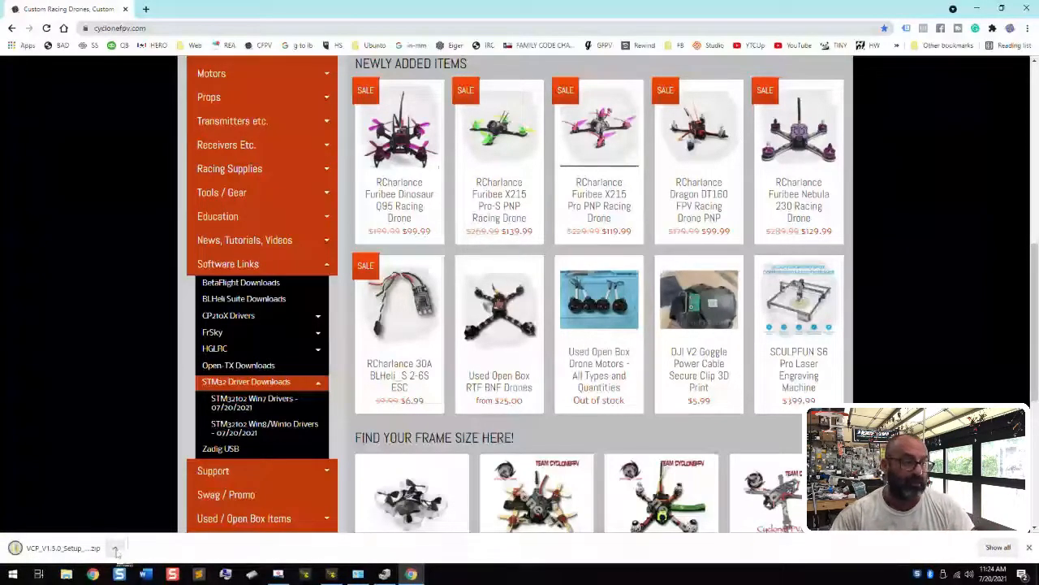
Step: Show the downloaded zip and create a new 'STM Drivers' folder inside CFPV Drone Files
{"action": "left_click", "coordinate": [117, 547]}
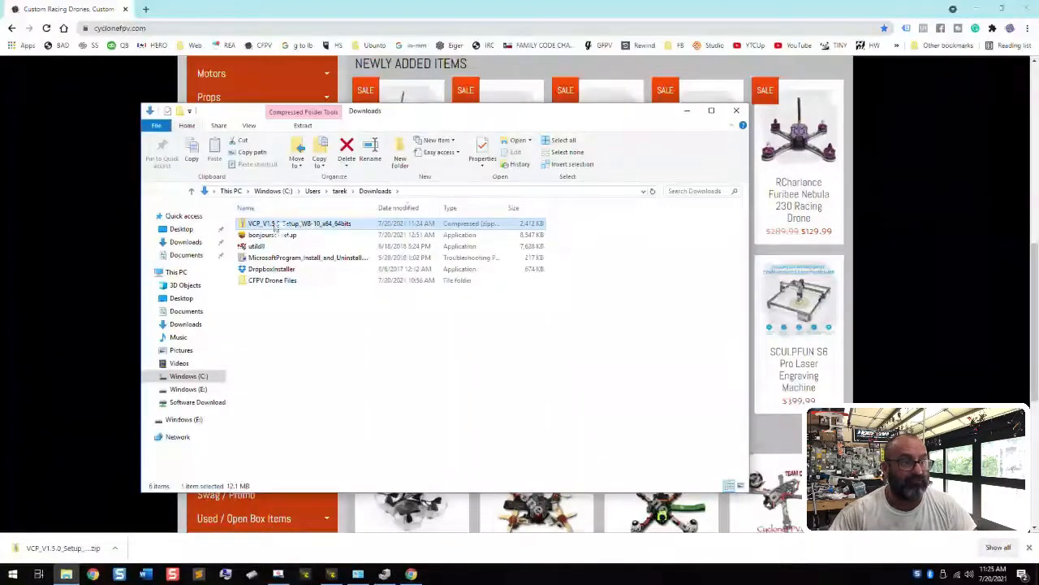
{"action": "mouse_move", "coordinate": [399, 215]}
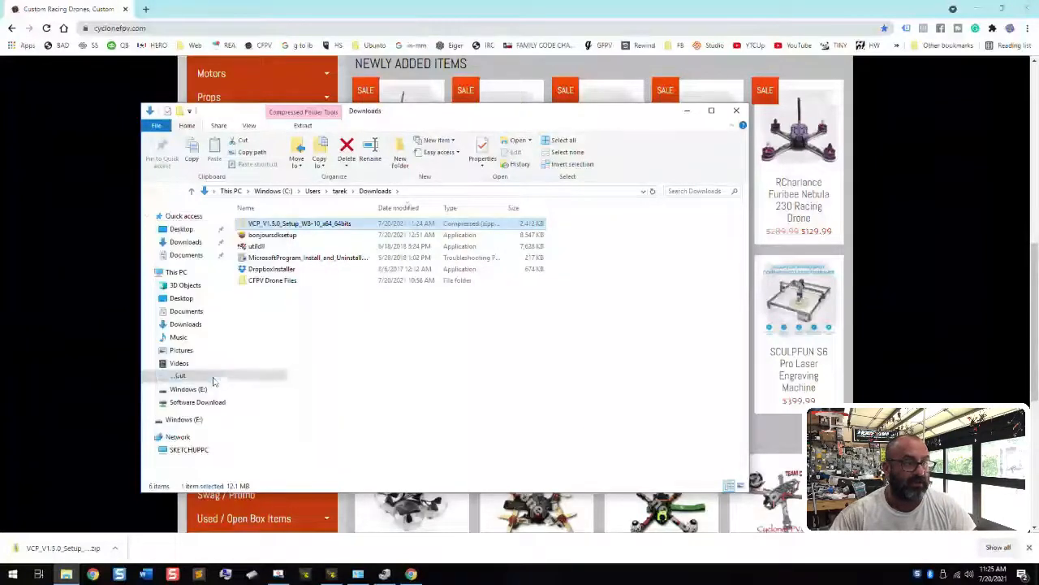
{"action": "mouse_move", "coordinate": [273, 280]}
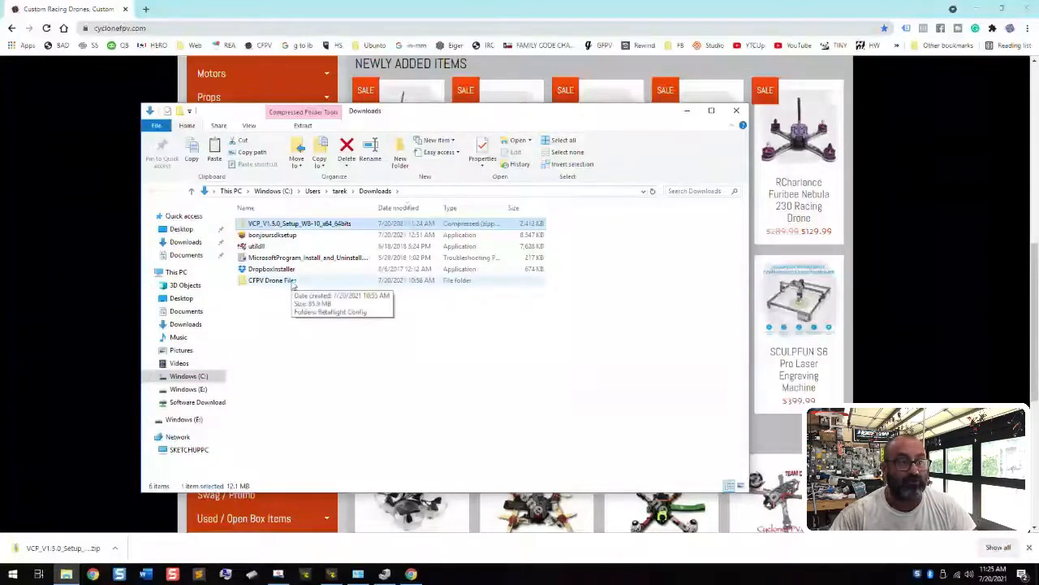
{"action": "double_click", "coordinate": [273, 279]}
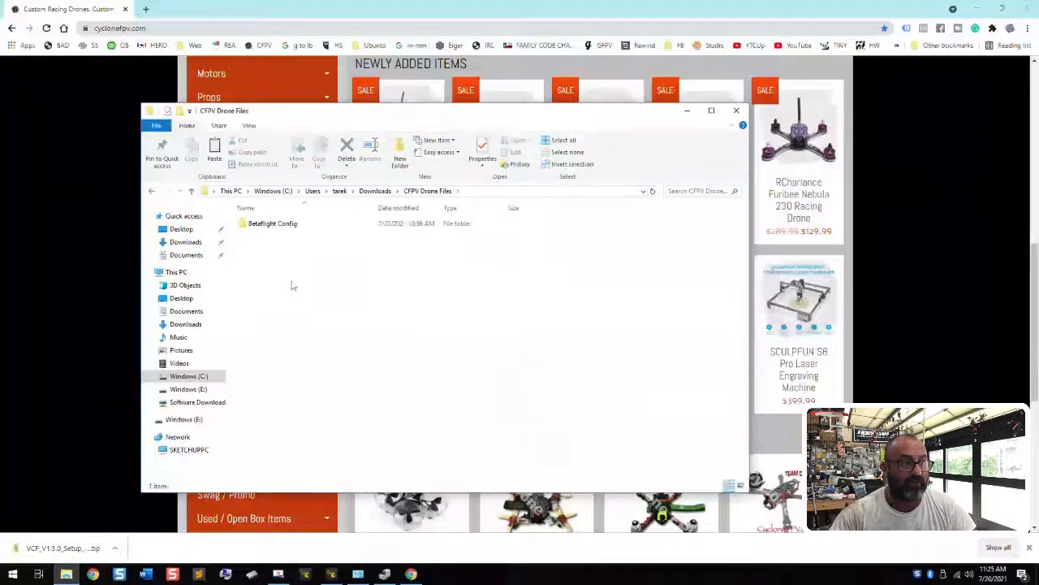
{"action": "left_click", "coordinate": [298, 234]}
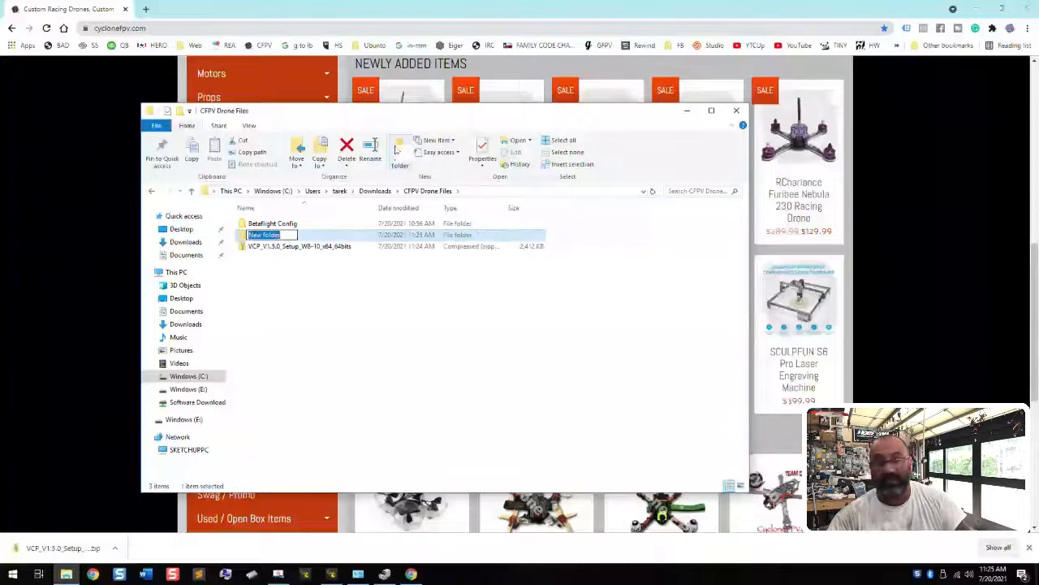
{"action": "type", "text": "STM Drivers"}
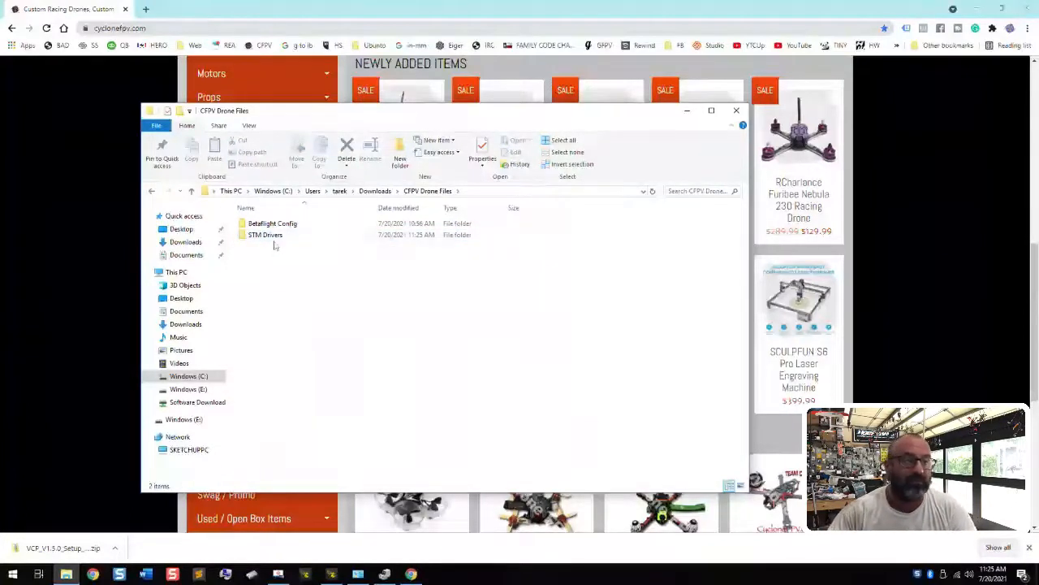
Step: Open the STM Drivers folder and select the VCP setup archive inside it
{"action": "double_click", "coordinate": [266, 234]}
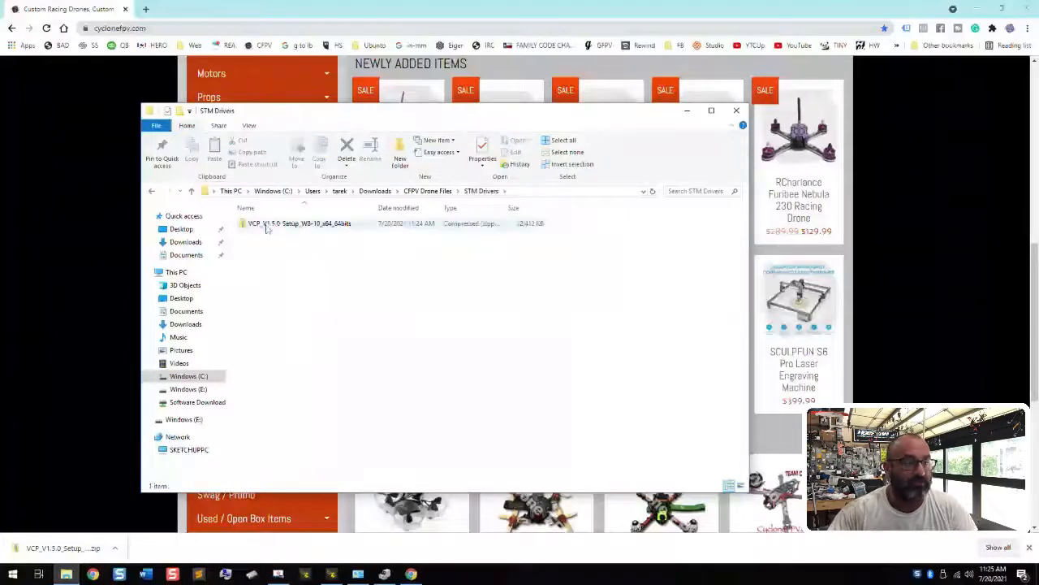
{"action": "left_click", "coordinate": [299, 224]}
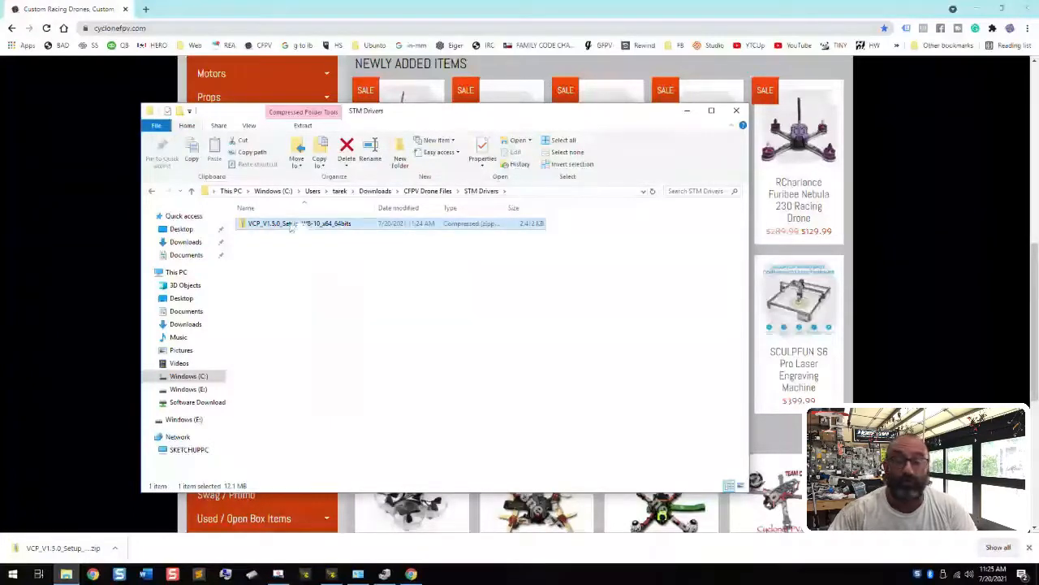
{"action": "mouse_move", "coordinate": [295, 224]}
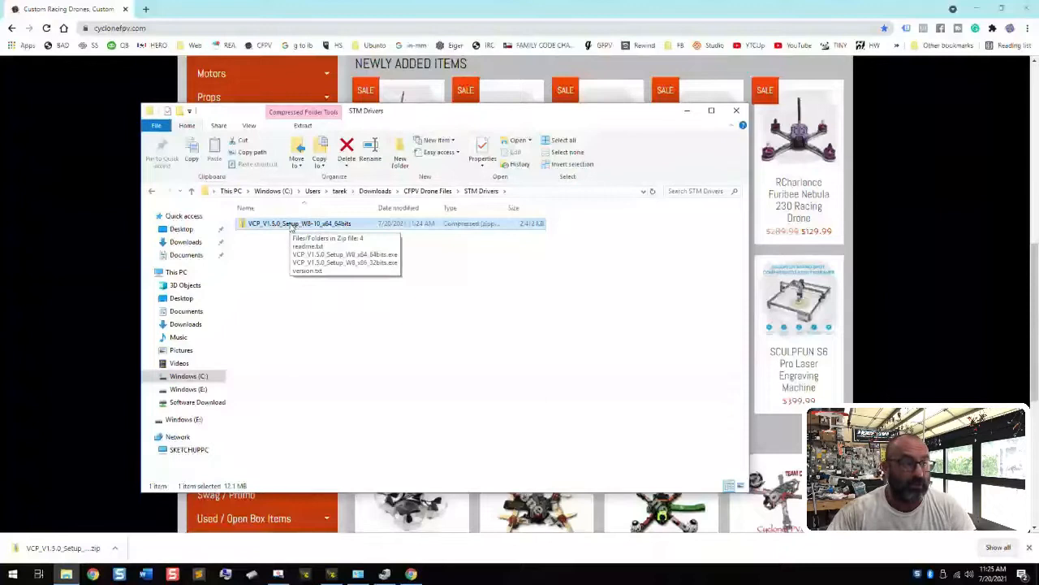
Step: Extract the VCP setup zip into its folder with 'Show extracted files when complete' ticked
{"action": "right_click", "coordinate": [299, 224]}
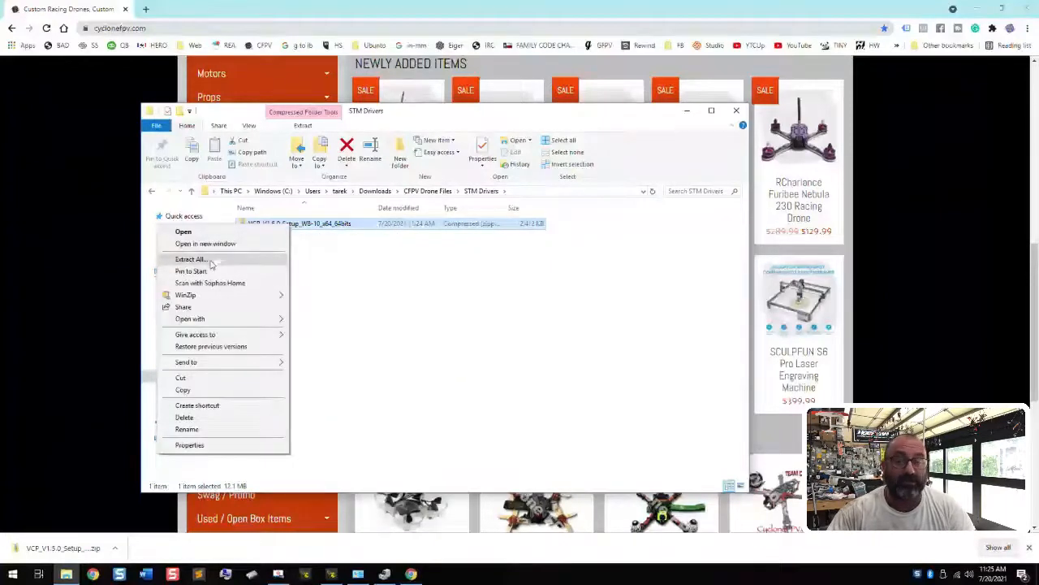
{"action": "left_click", "coordinate": [190, 258]}
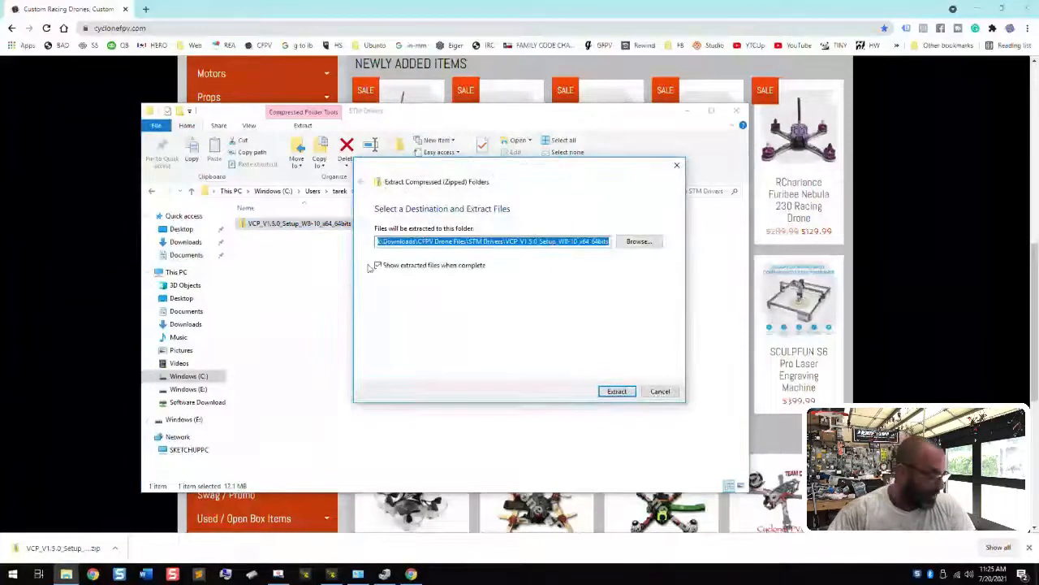
{"action": "left_click", "coordinate": [377, 264]}
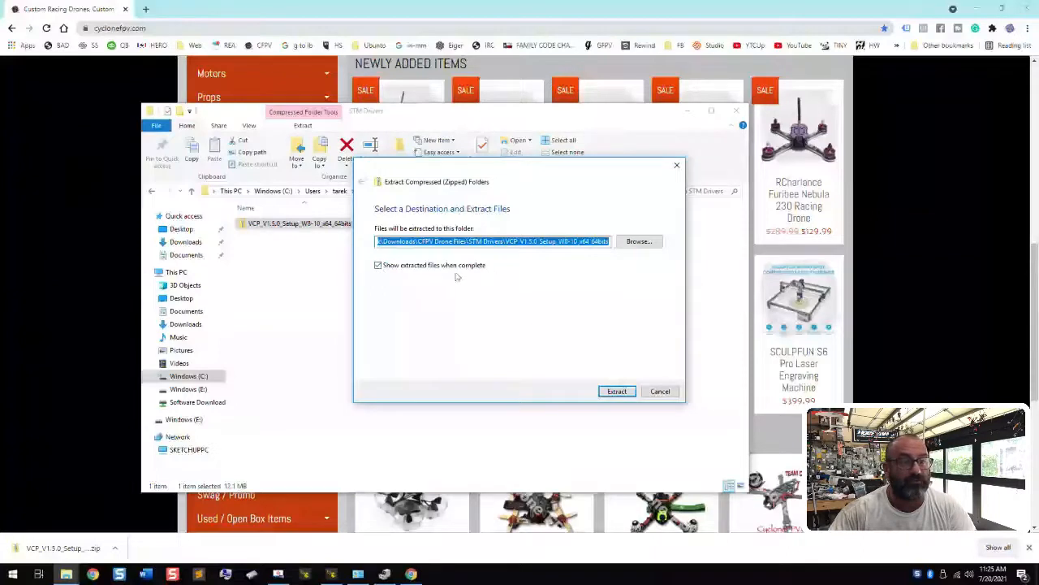
{"action": "left_click", "coordinate": [617, 390]}
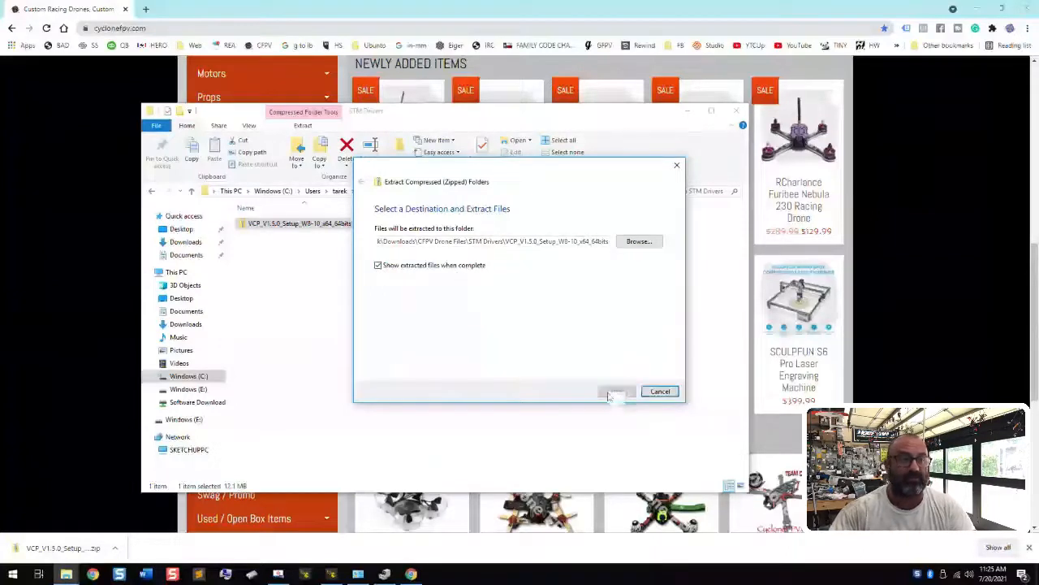
{"action": "left_click", "coordinate": [616, 391]}
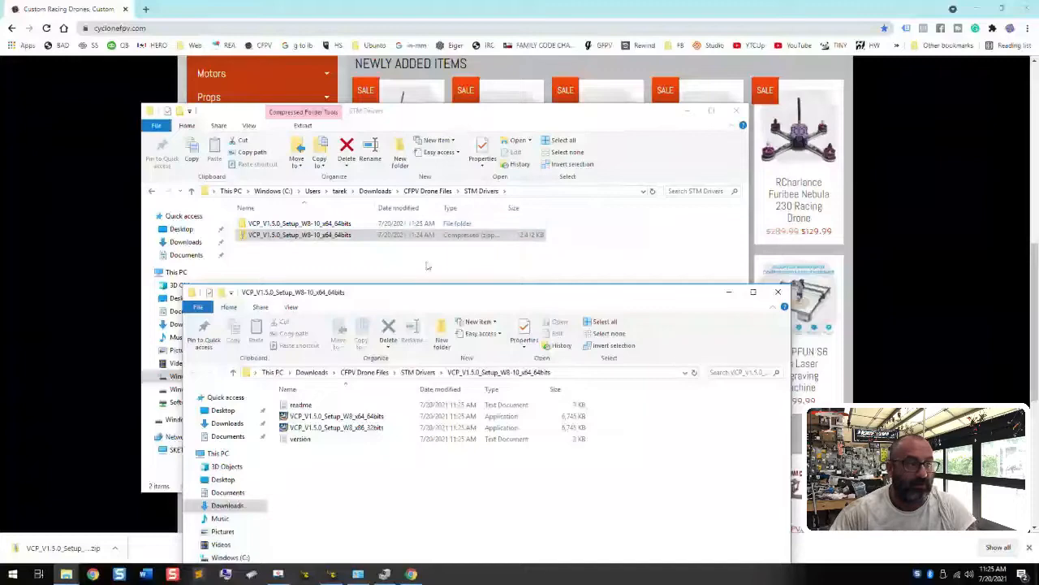
Step: Run the x64 VCP setup executable from the extracted folder to start the Virtual Comport Driver wizard
{"action": "left_click", "coordinate": [754, 293]}
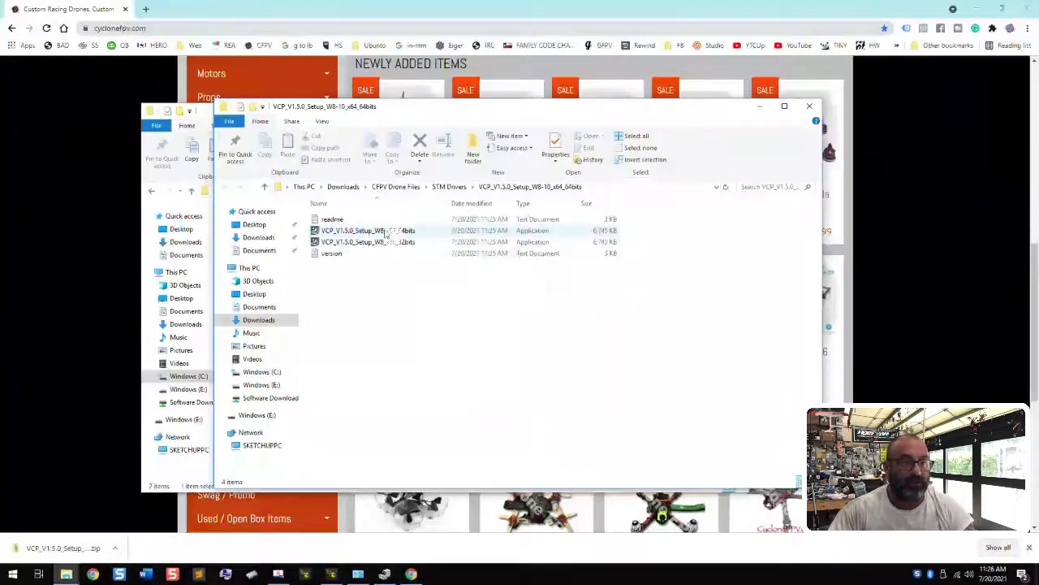
{"action": "mouse_move", "coordinate": [386, 231]}
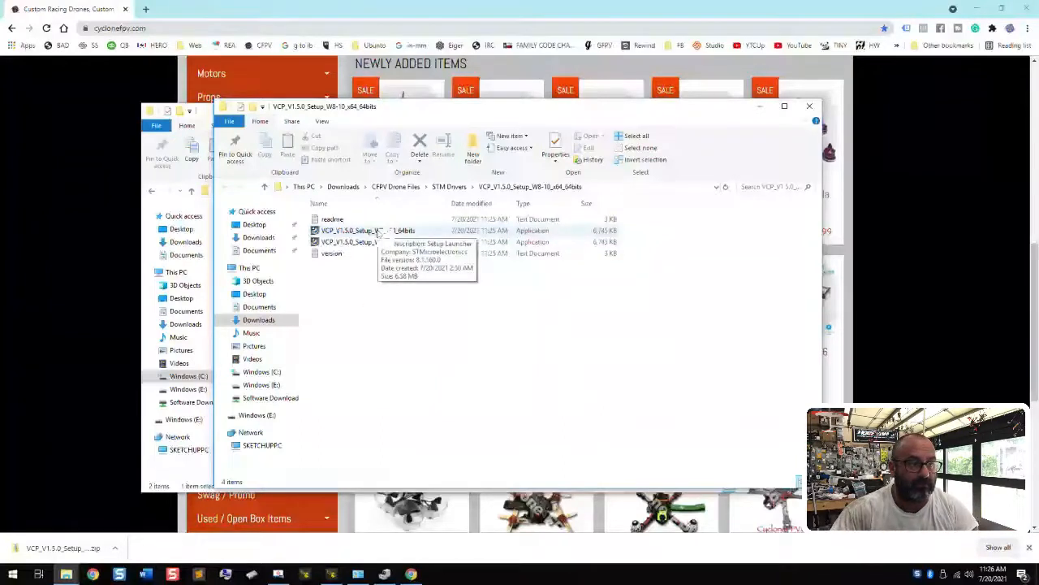
{"action": "left_click", "coordinate": [367, 230]}
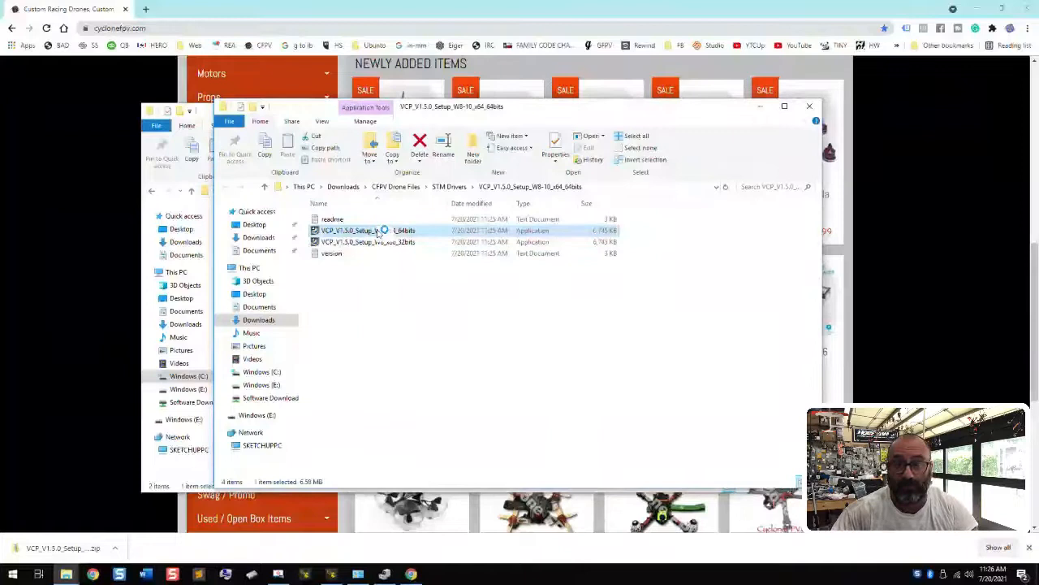
{"action": "double_click", "coordinate": [365, 231]}
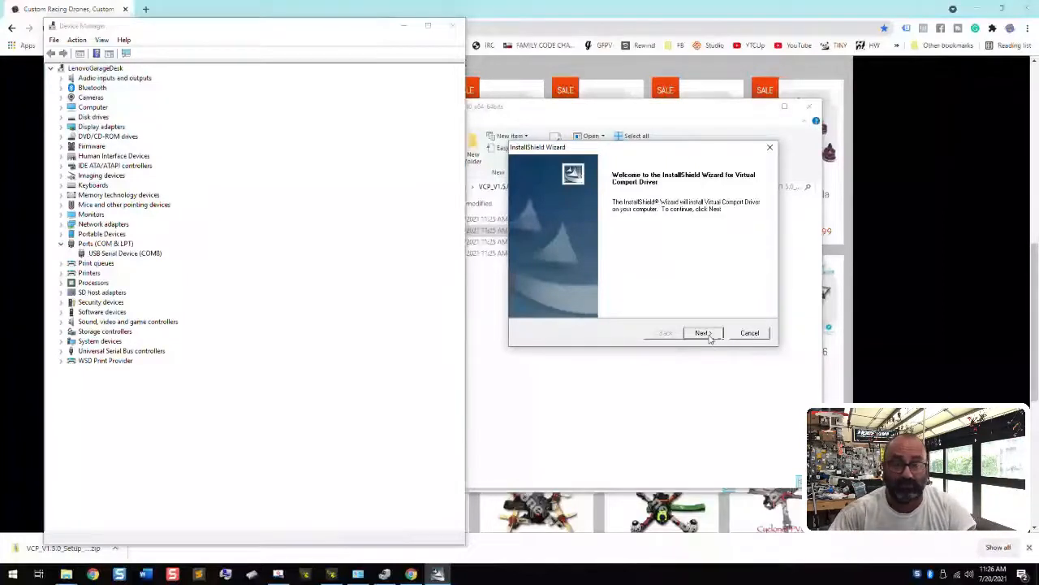
Step: Enter user and company name, keep the default destination folder and begin installing the driver
{"action": "left_click", "coordinate": [702, 333]}
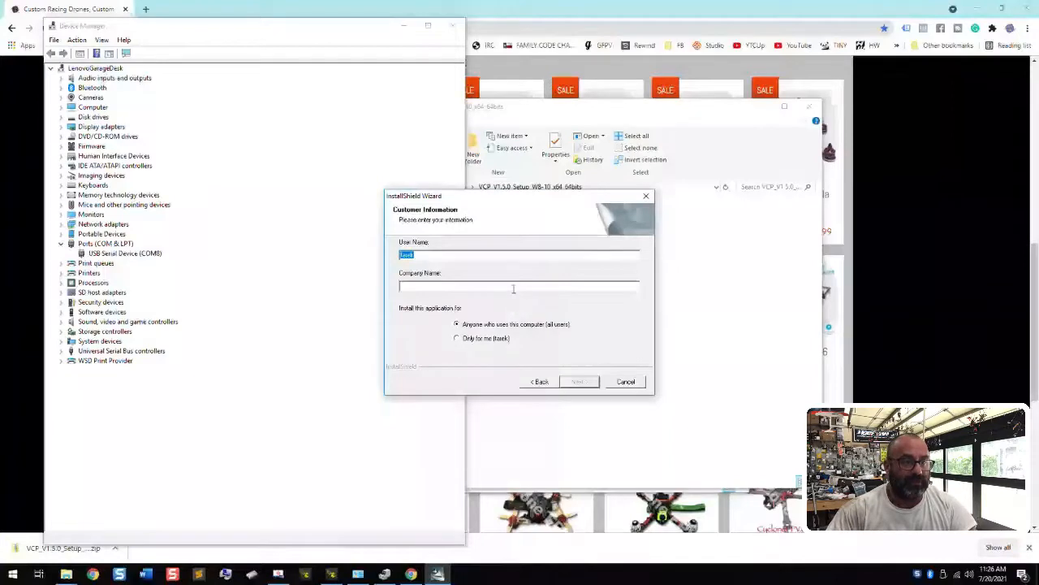
{"action": "left_click", "coordinate": [513, 287]}
{"action": "type", "text": "GFPV"}
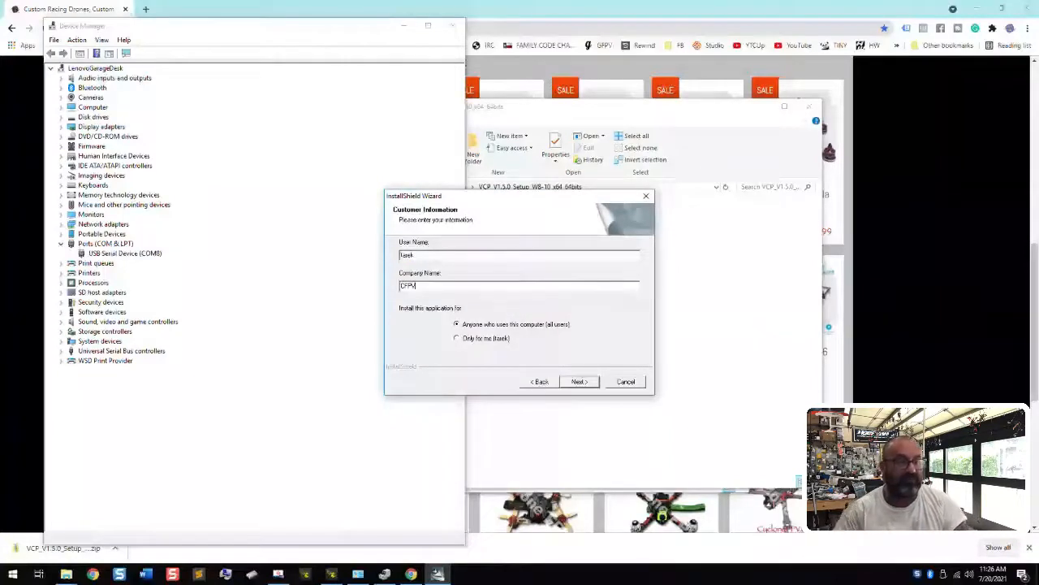
{"action": "left_click", "coordinate": [578, 380]}
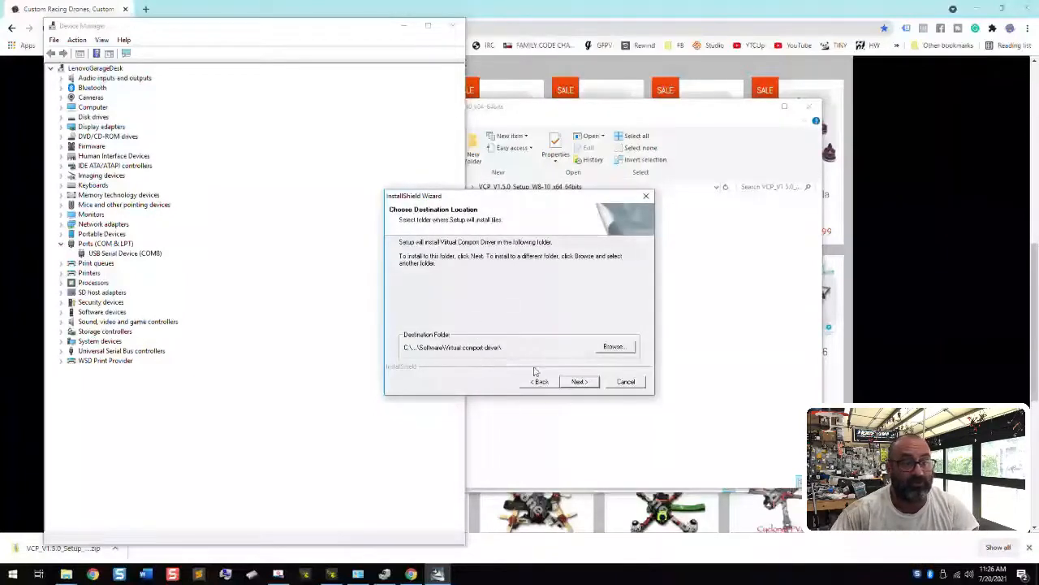
{"action": "left_click", "coordinate": [578, 382]}
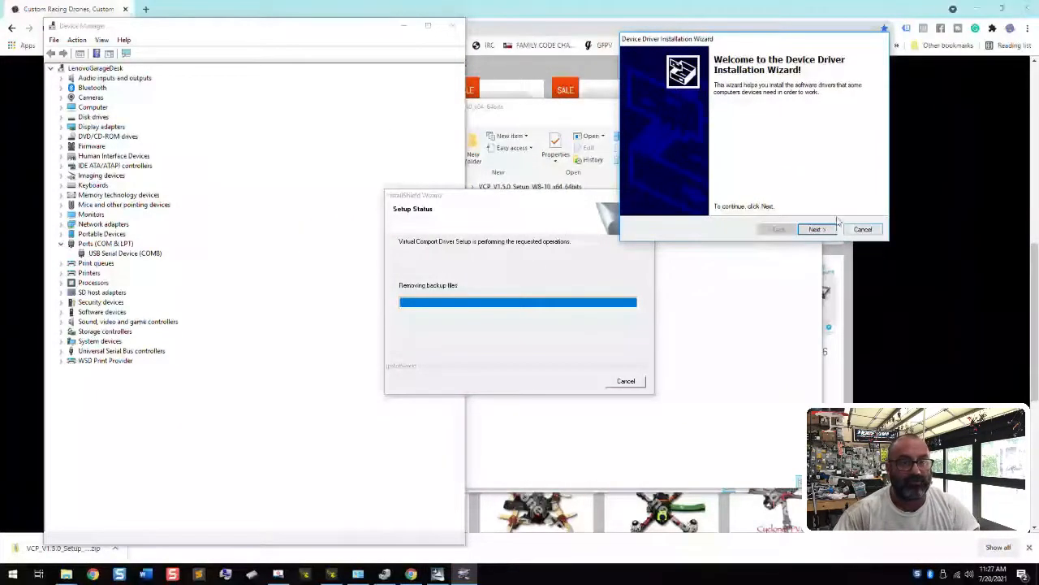
Step: Complete the Device Driver Installation Wizard and finish the InstallShield setup, leaving COM3 listed in Device Manager
{"action": "left_click", "coordinate": [815, 229]}
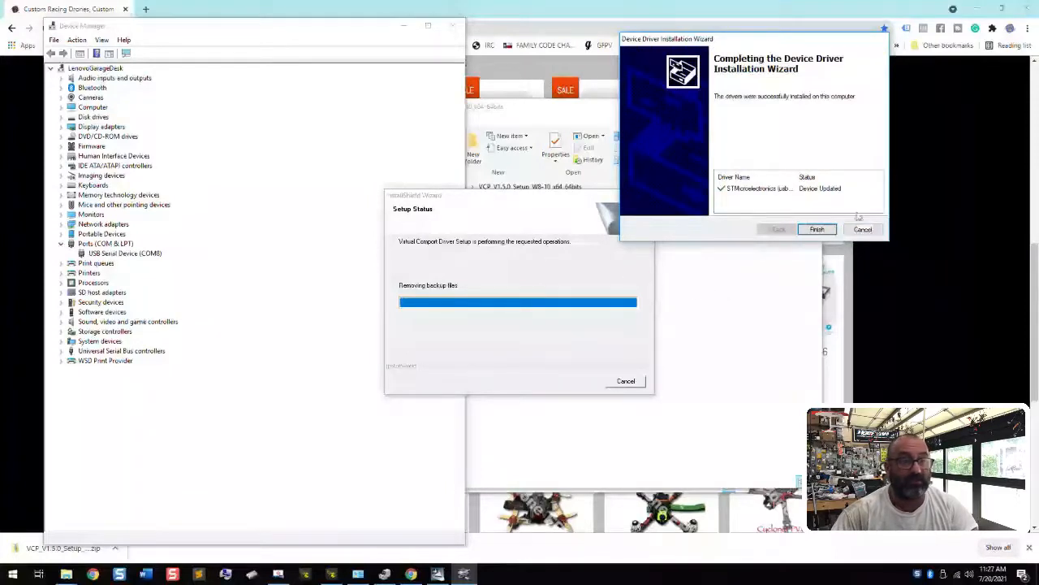
{"action": "left_click", "coordinate": [815, 229]}
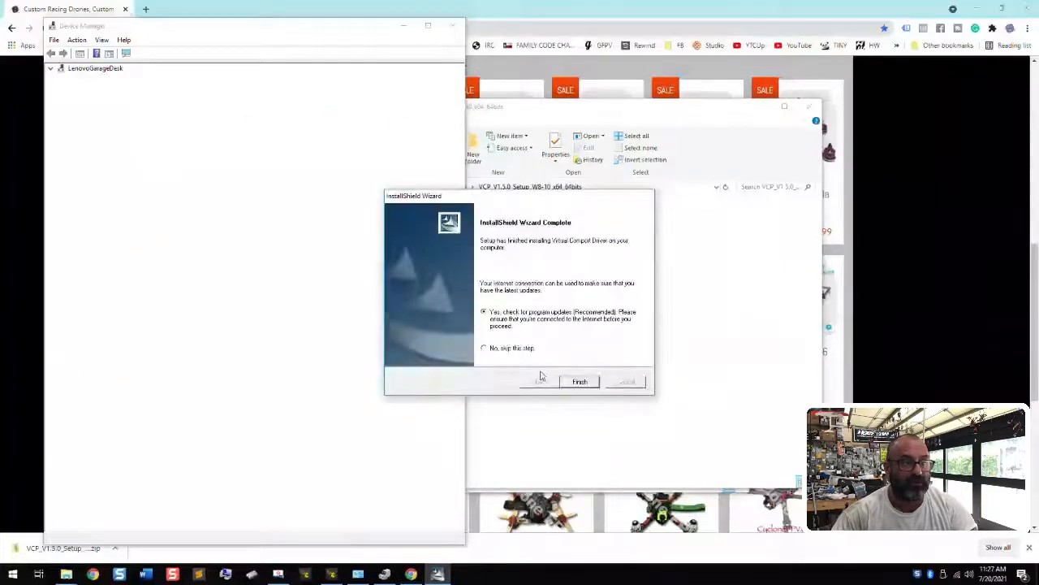
{"action": "left_click", "coordinate": [50, 68]}
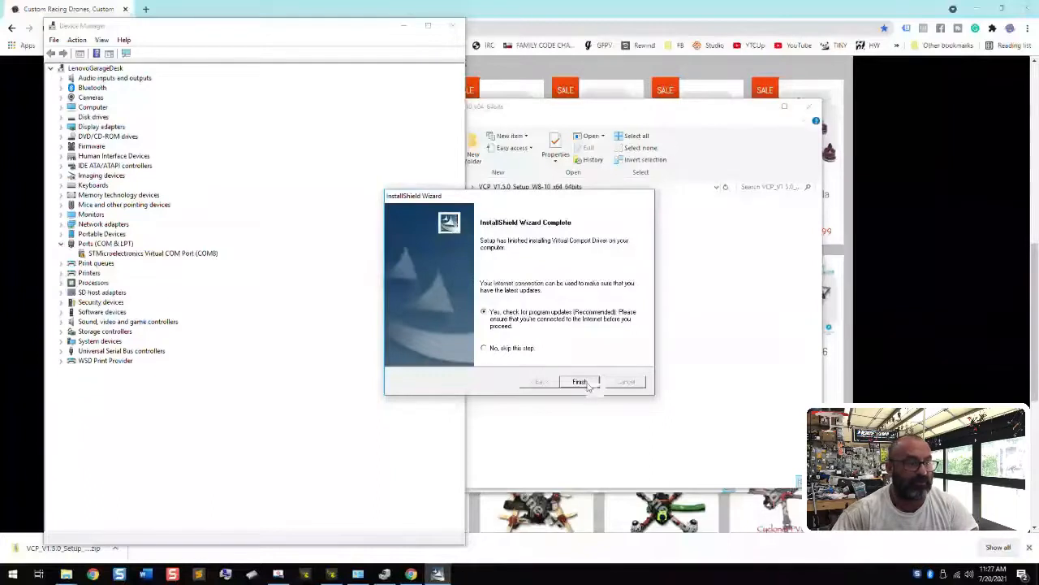
{"action": "left_click", "coordinate": [578, 381]}
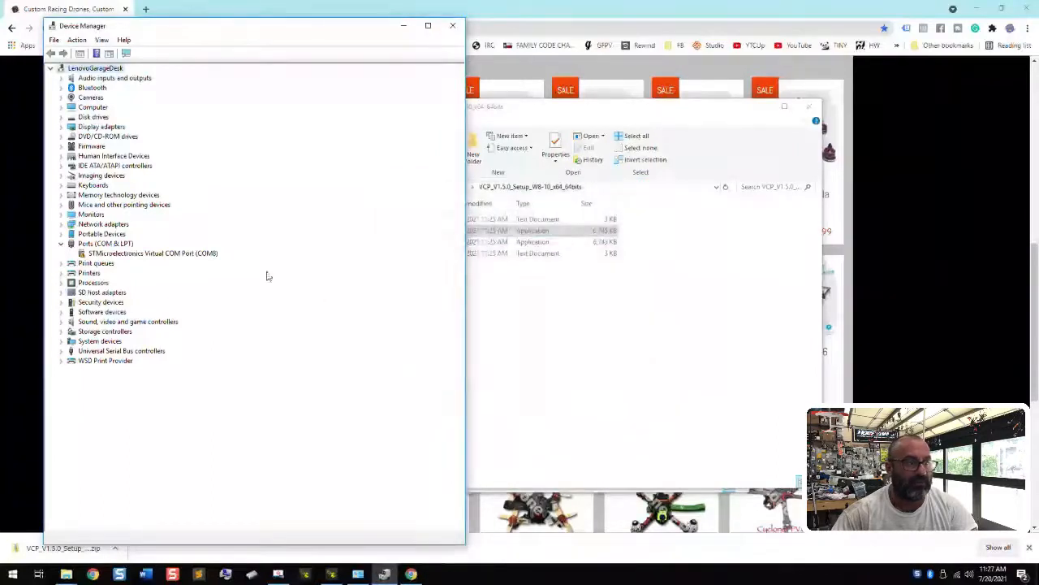
Step: Check the STMicroelectronics Virtual COM Port under Ports (COM & LPT) in Device Manager
{"action": "left_click", "coordinate": [153, 253]}
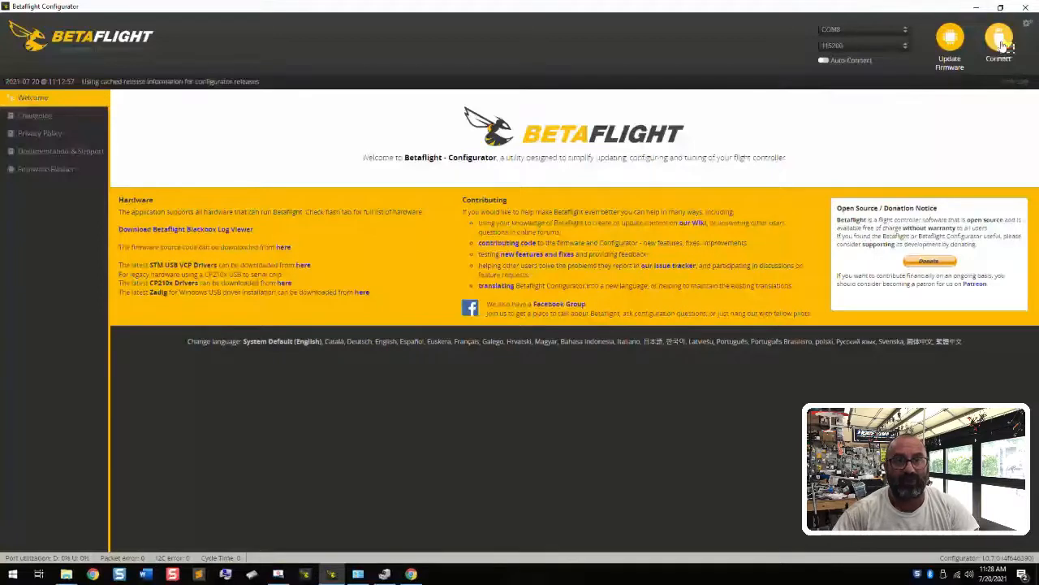
Step: Connect to the flight controller on its COM port and dismiss the configuration-problems warning to reach Setup
{"action": "left_click", "coordinate": [997, 45]}
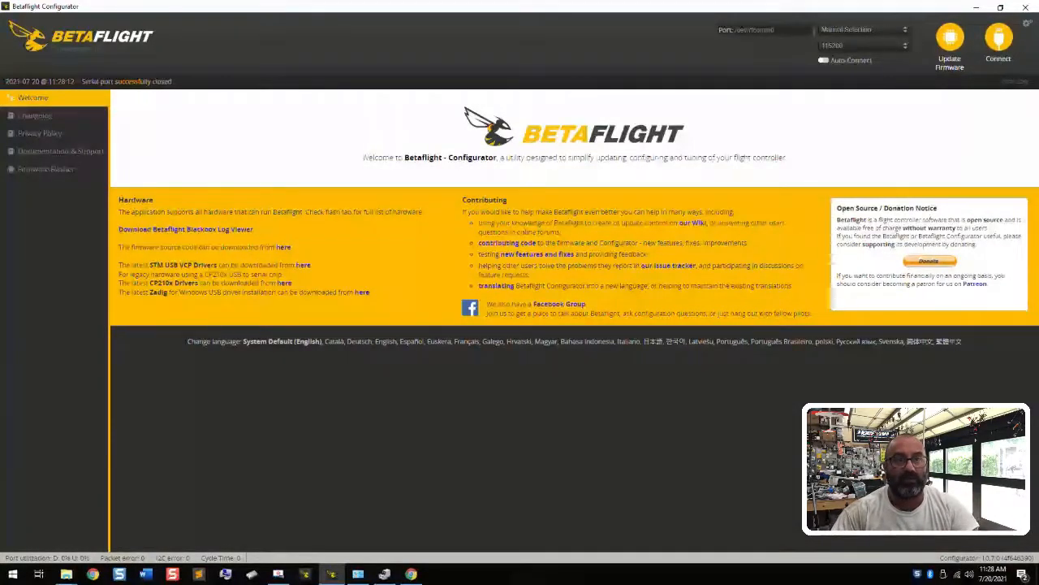
{"action": "left_click", "coordinate": [997, 46]}
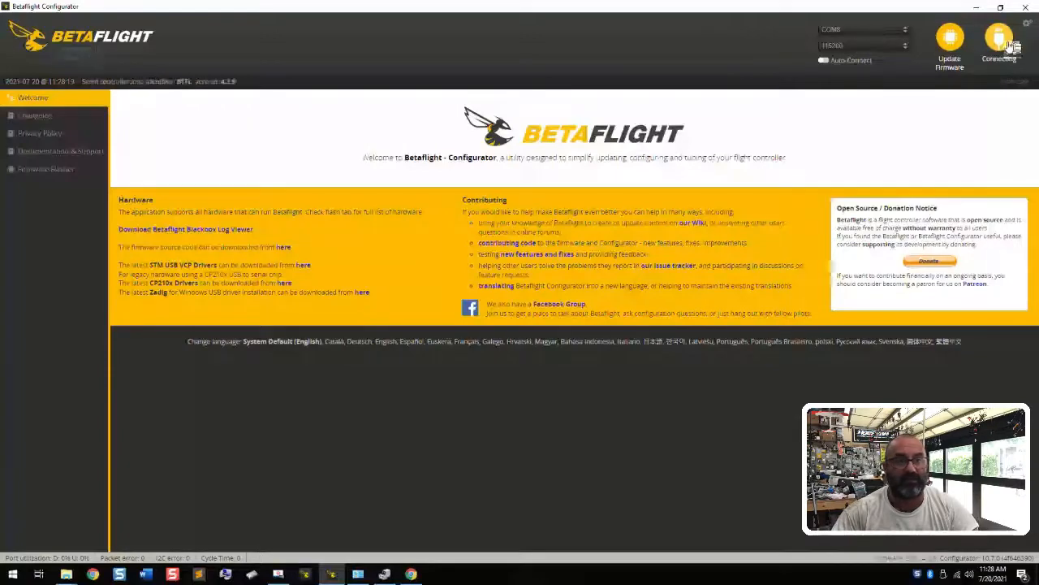
{"action": "left_click", "coordinate": [999, 41]}
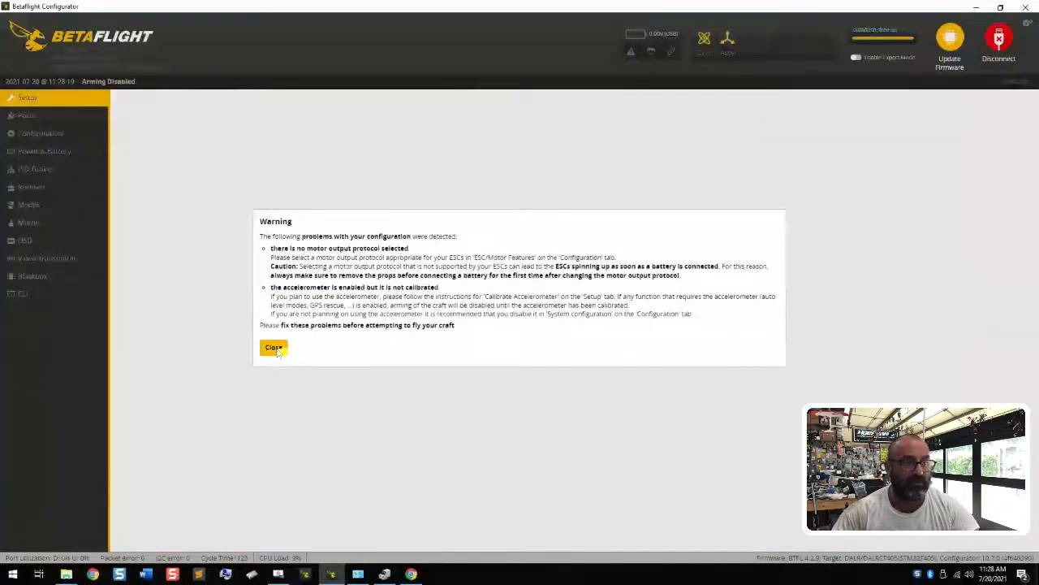
{"action": "left_click", "coordinate": [273, 347]}
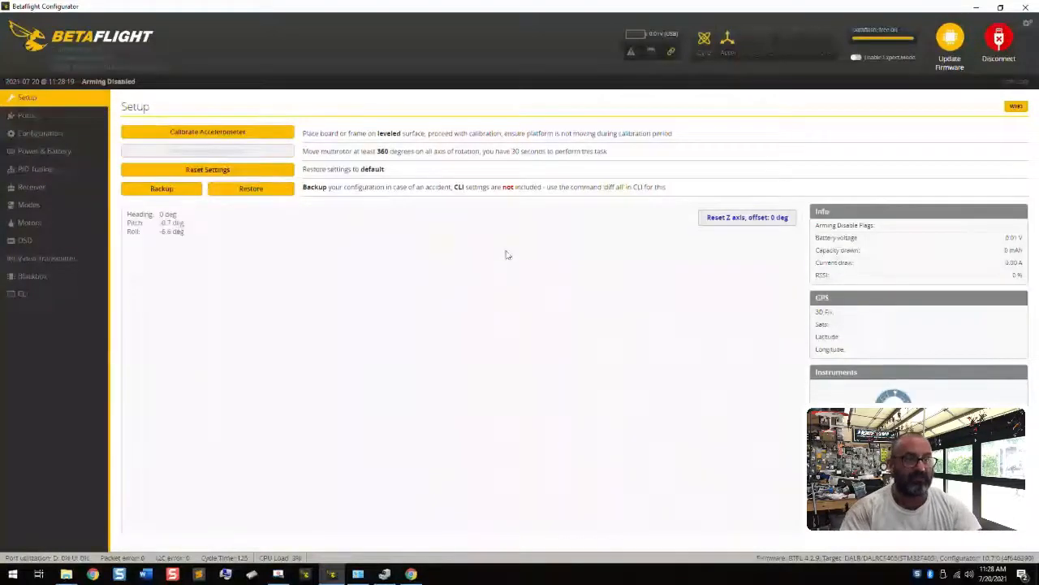